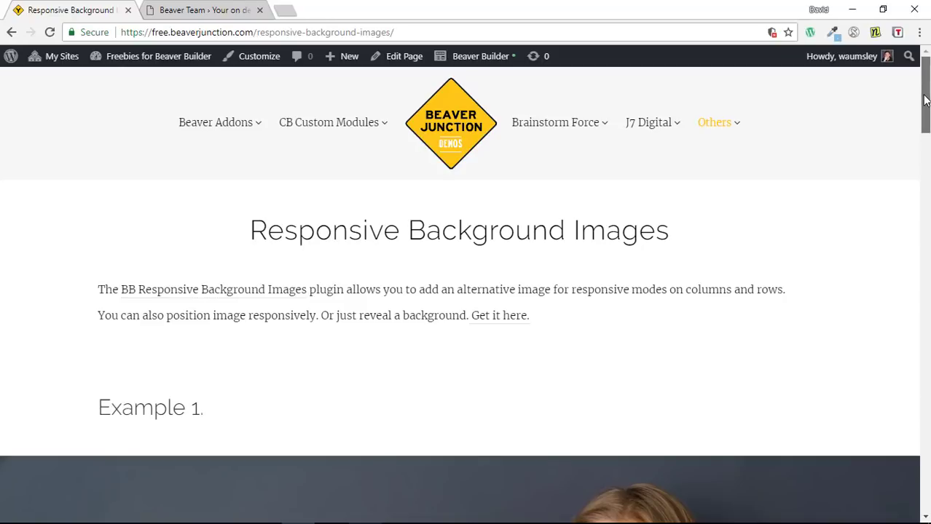
Scroll down through the demo page's background image examples.
scroll("down", 3)
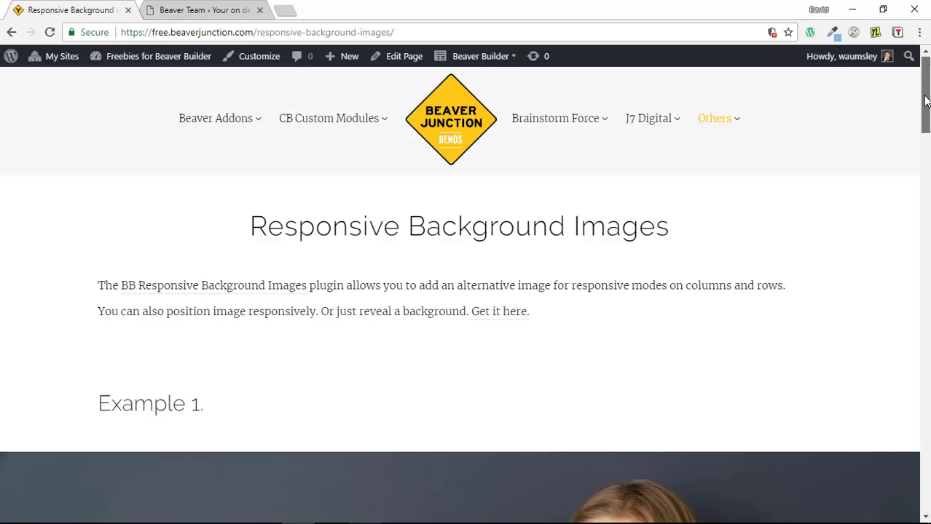
scroll("down", 3)
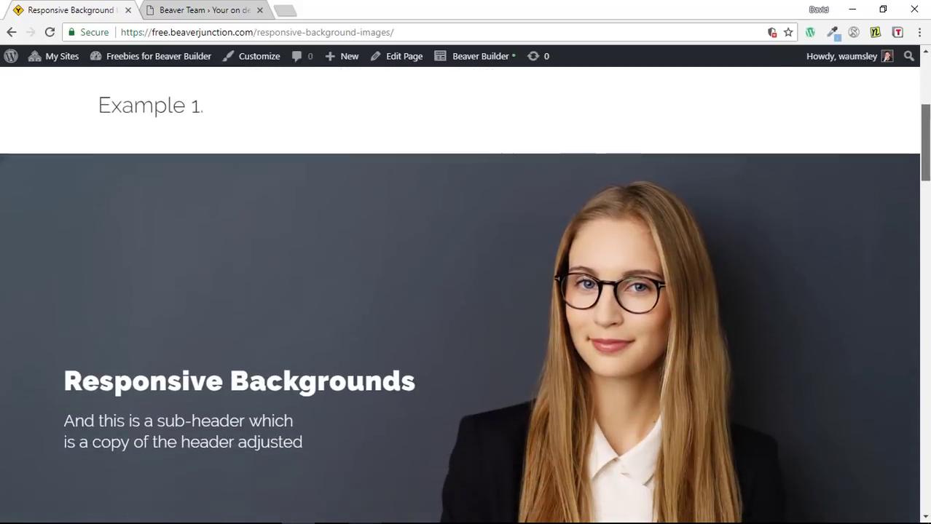
scroll("down", 3)
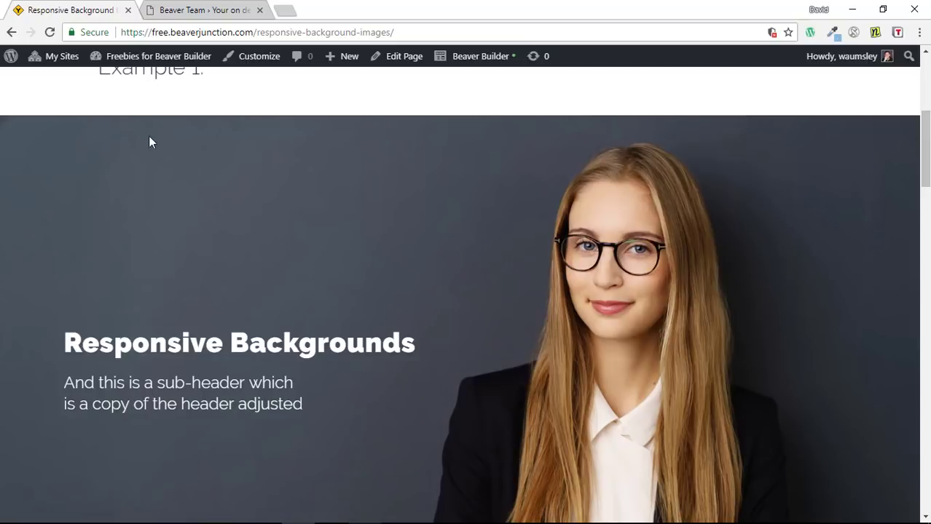
mouse_move(71, 113)
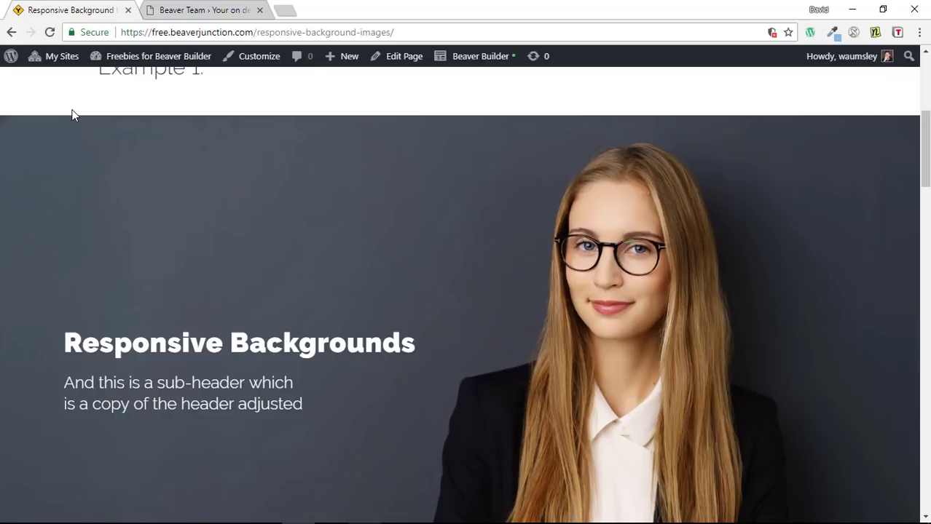
mouse_move(501, 225)
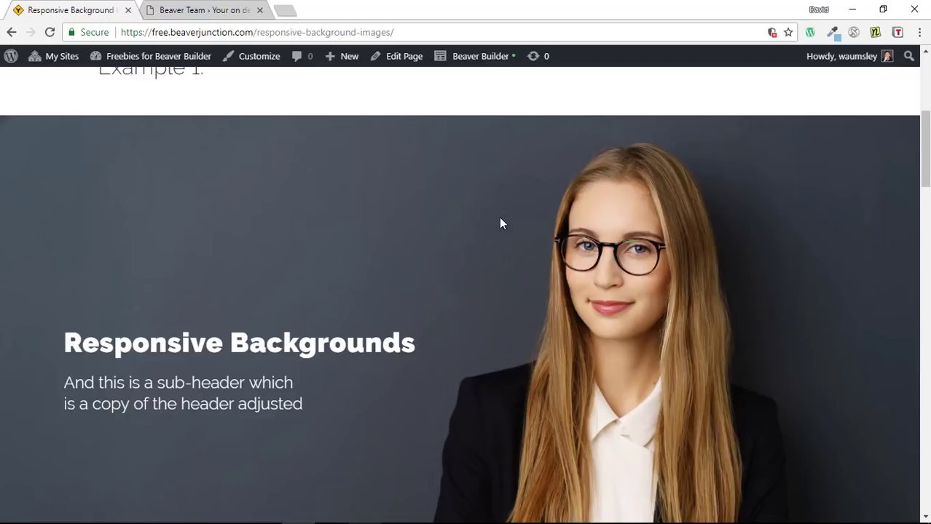
mouse_move(811, 230)
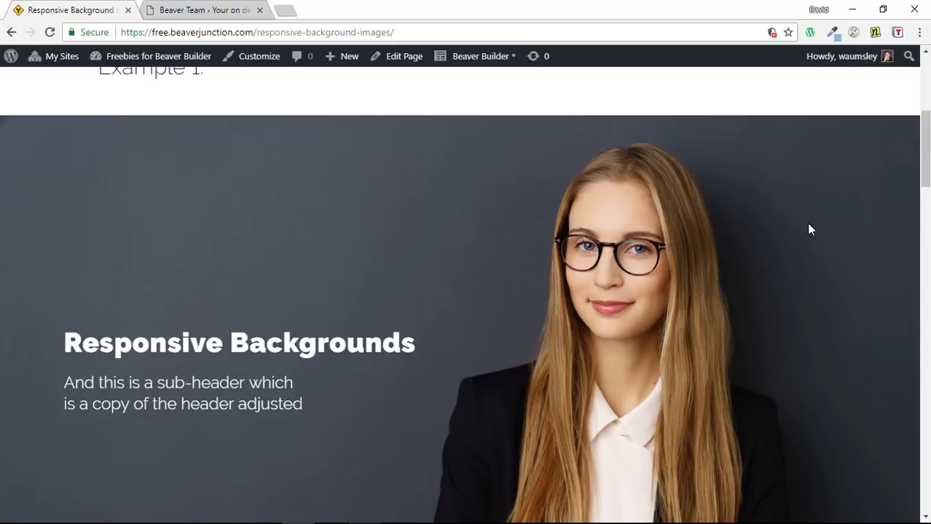
mouse_move(175, 372)
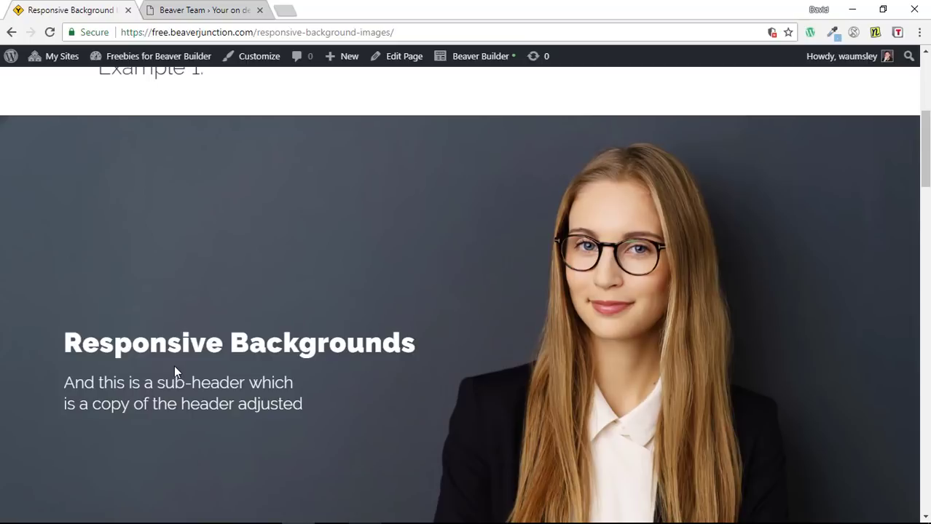
mouse_move(525, 284)
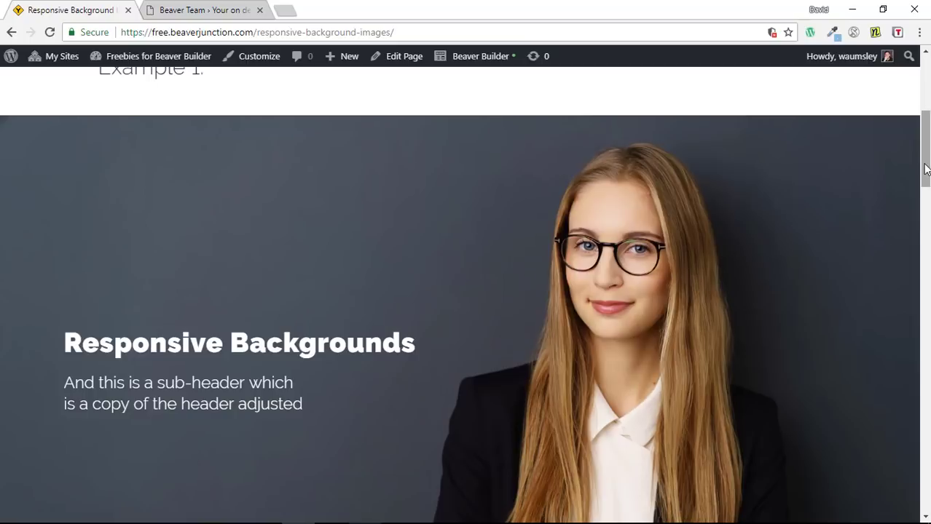
scroll("down", 3)
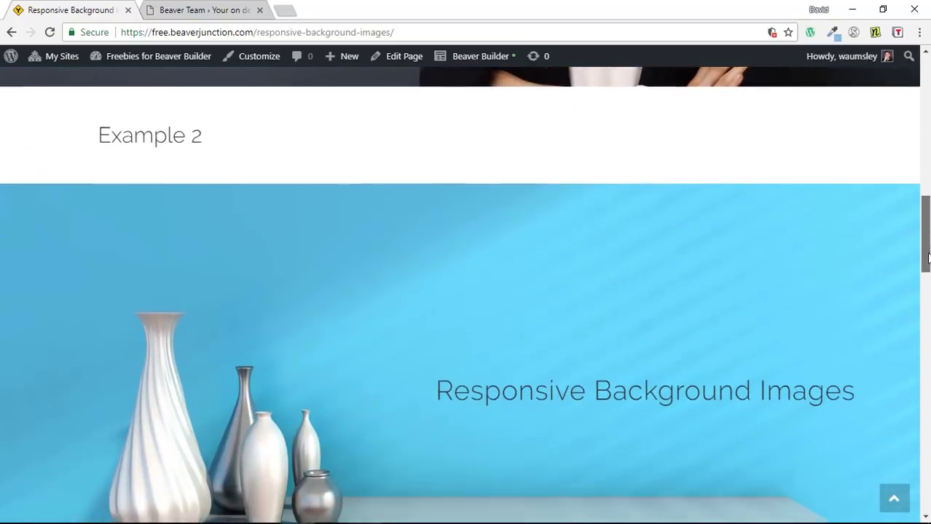
scroll("down", 3)
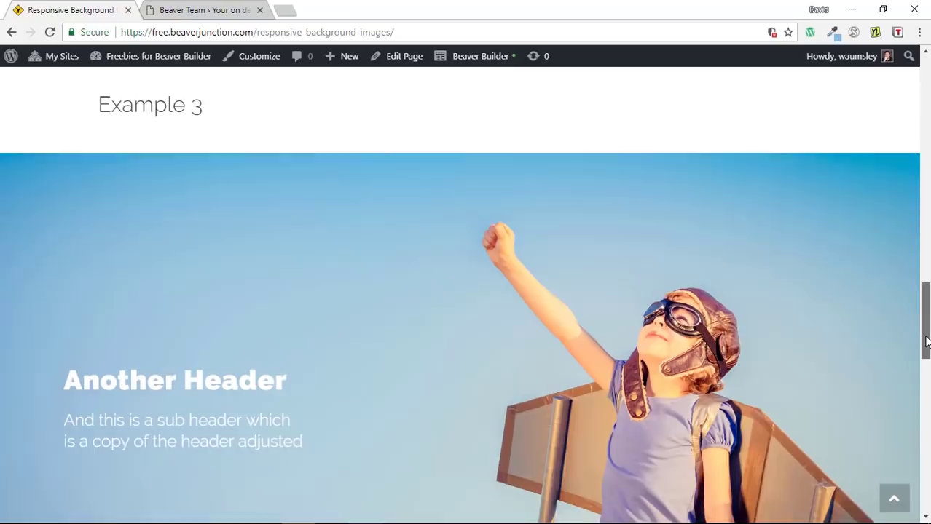
scroll("down", 3)
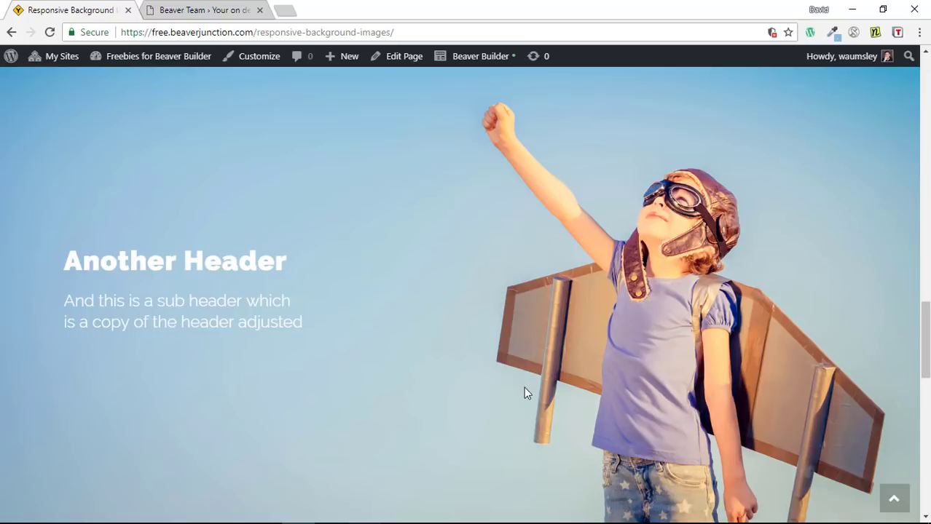
mouse_move(45, 246)
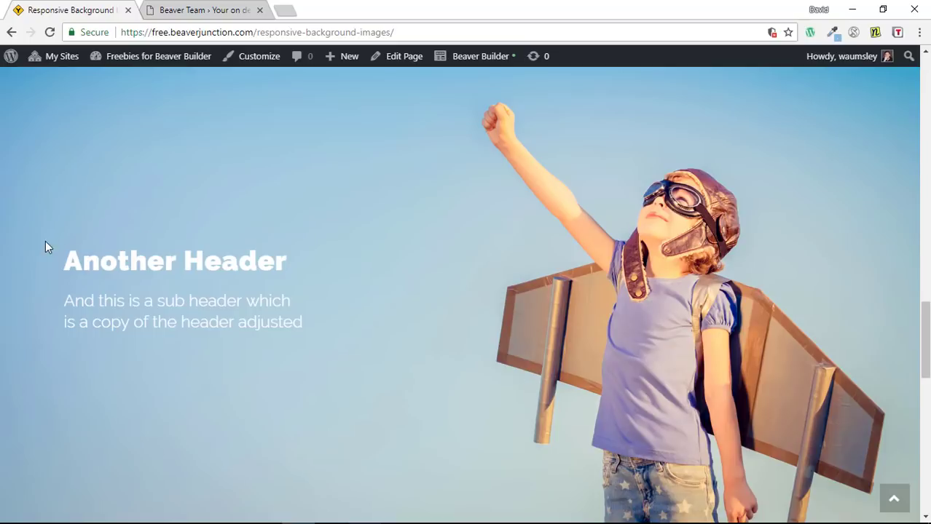
mouse_move(166, 263)
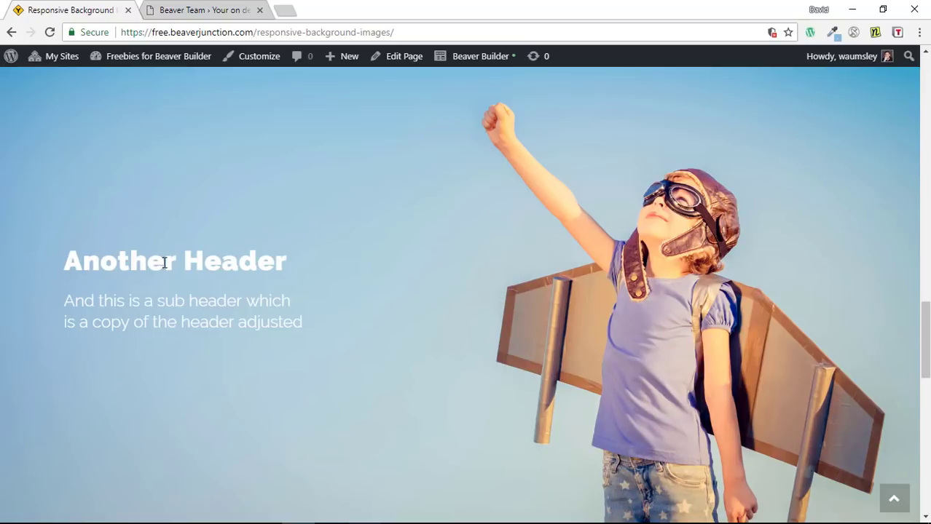
mouse_move(550, 256)
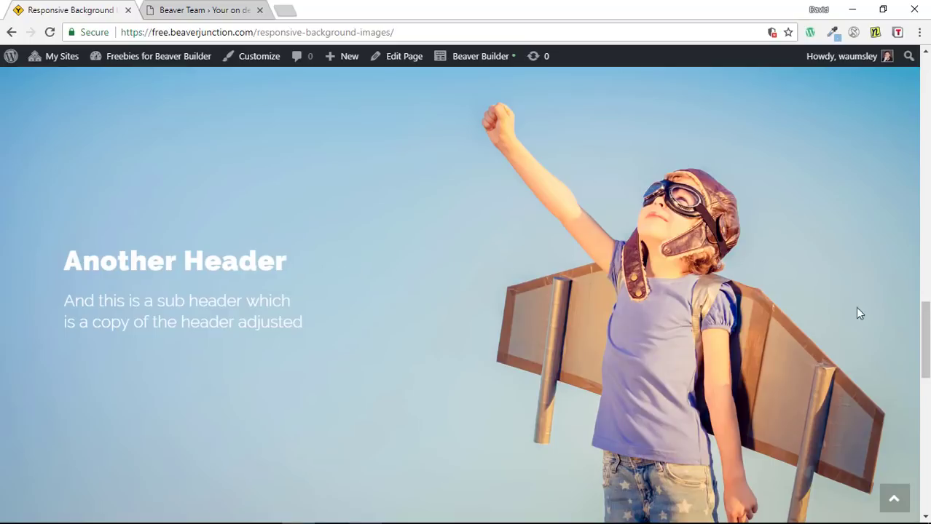
scroll("down", 3)
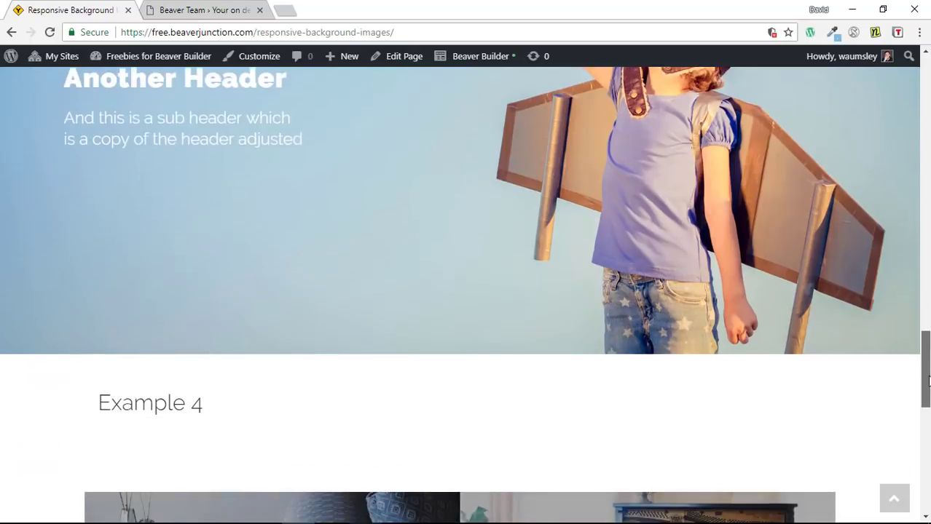
scroll("up", 3)
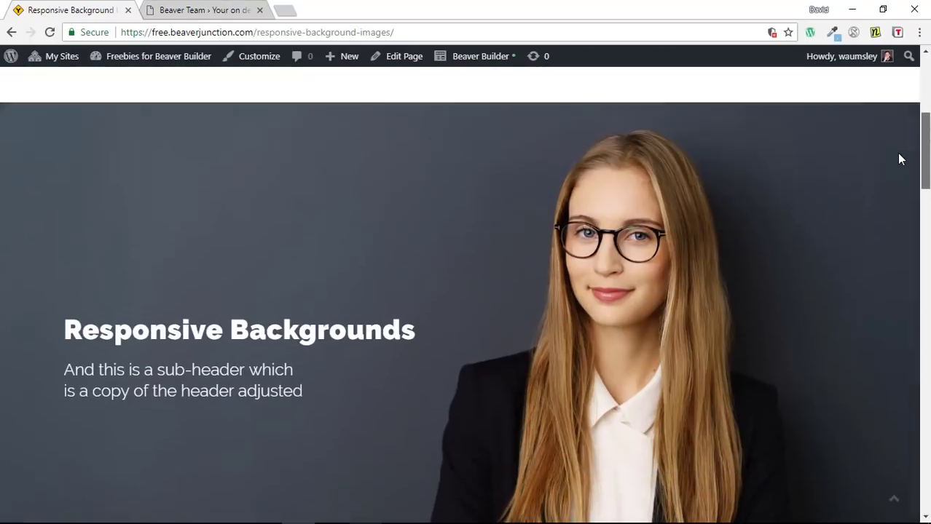
scroll("down", 3)
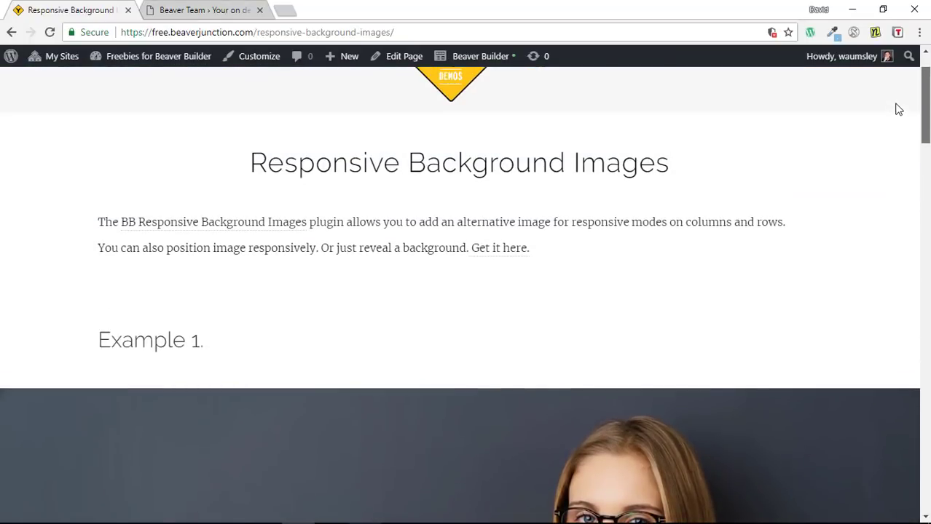
scroll("down", 3)
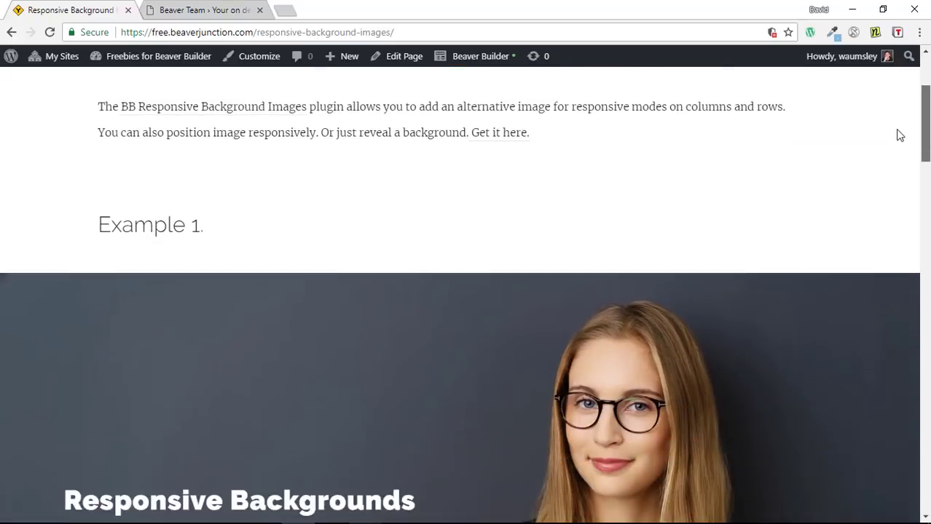
scroll("down", 3)
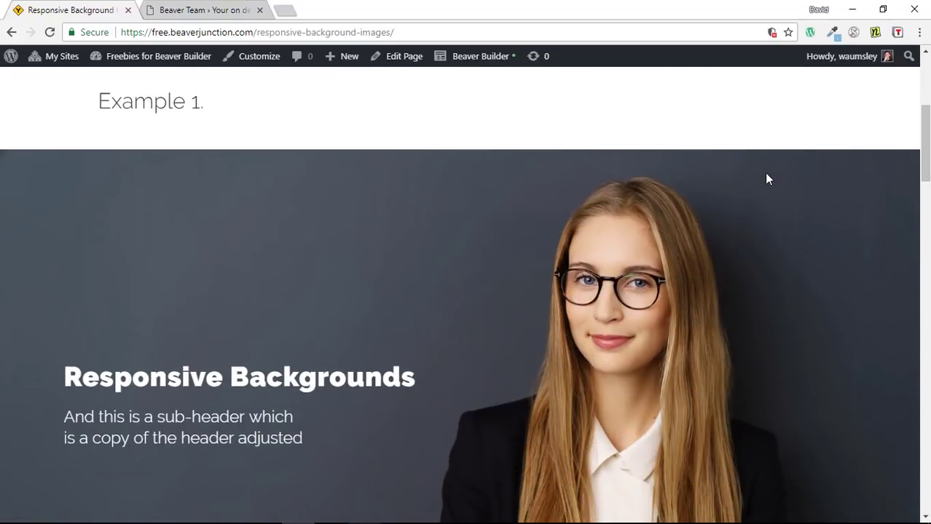
mouse_move(645, 275)
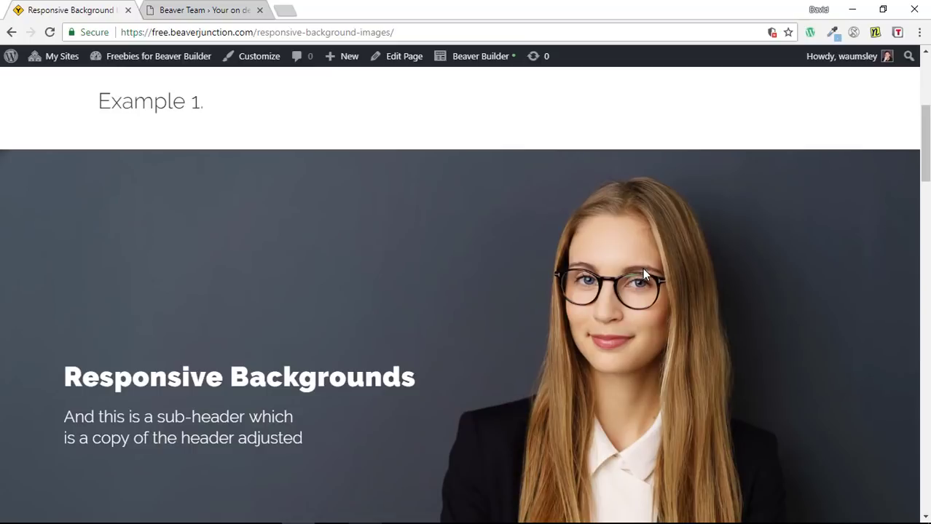
mouse_move(324, 250)
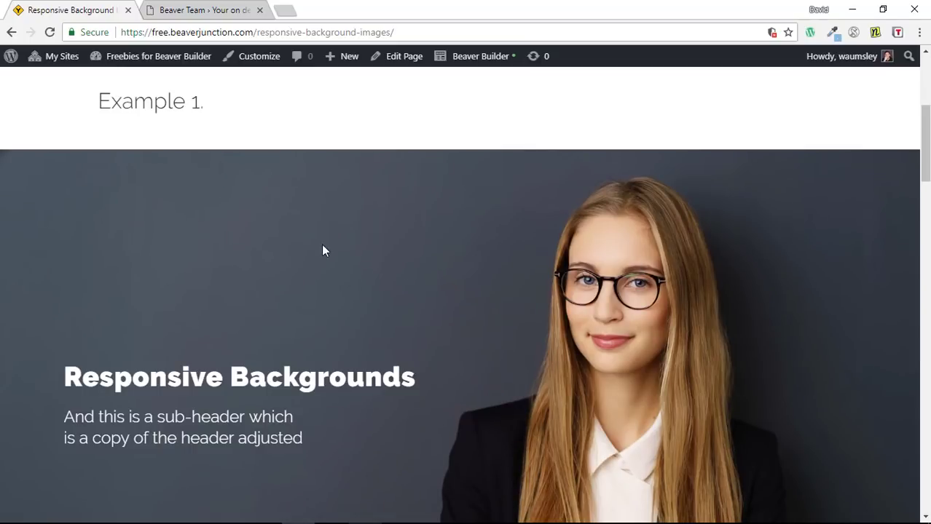
mouse_move(679, 271)
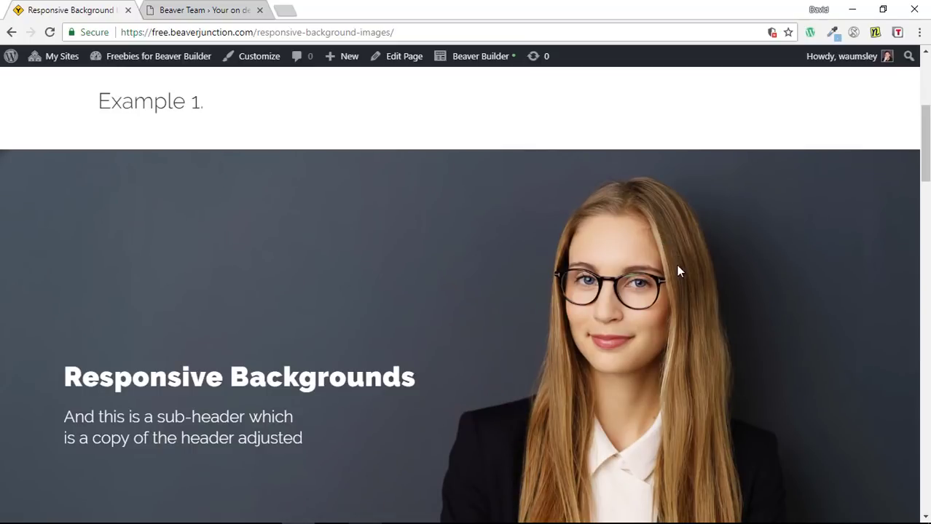
mouse_move(308, 248)
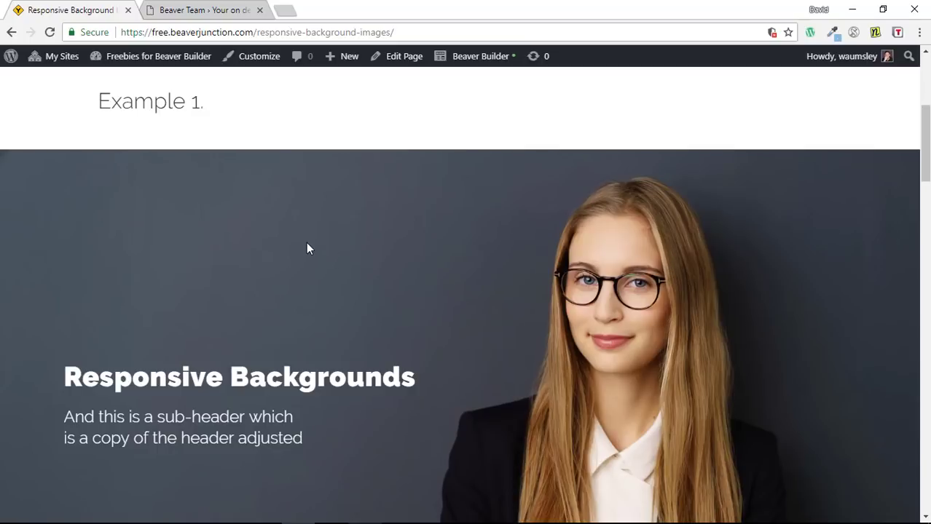
mouse_move(653, 291)
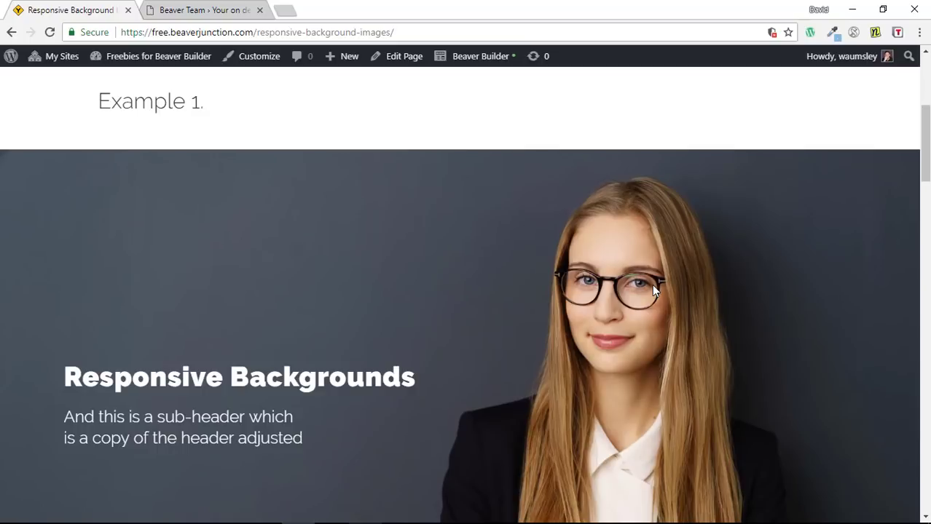
mouse_move(650, 299)
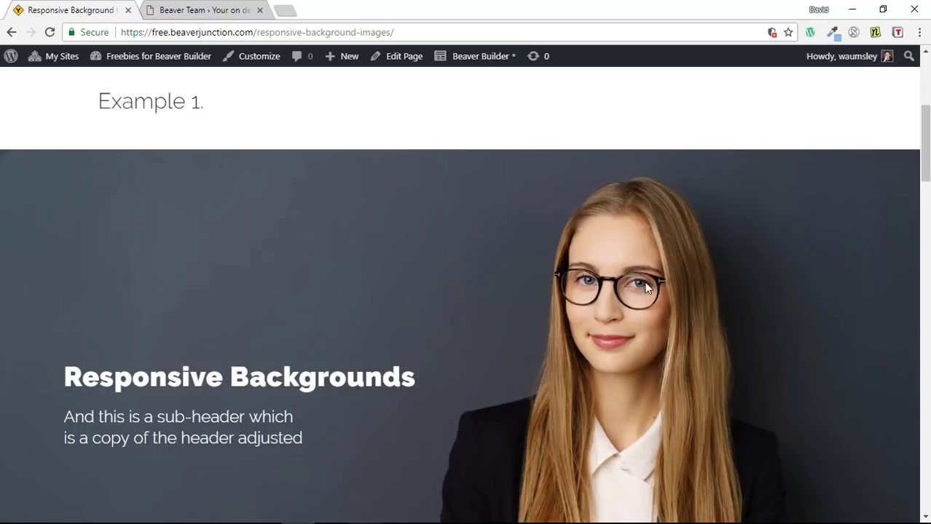
mouse_move(207, 13)
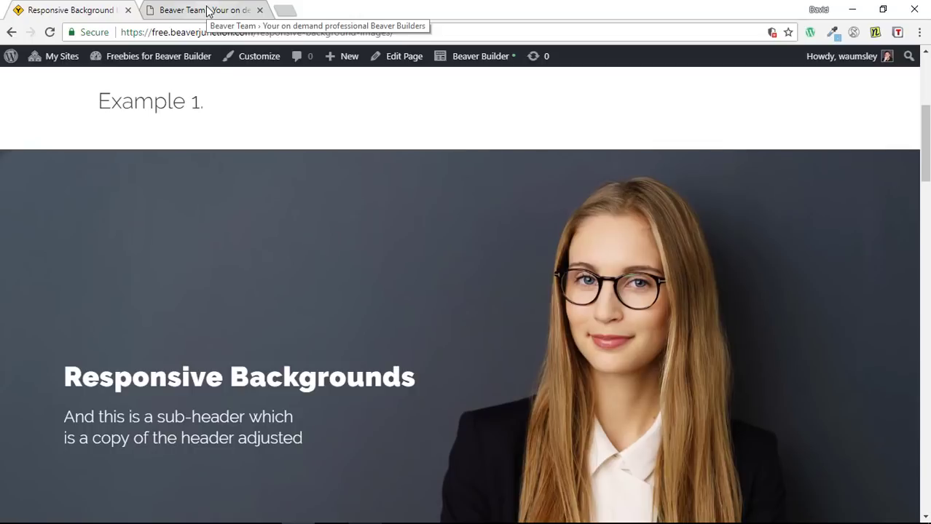
Go to the Beaver Team site's Resources page and browse its plugin cards.
left_click(204, 12)
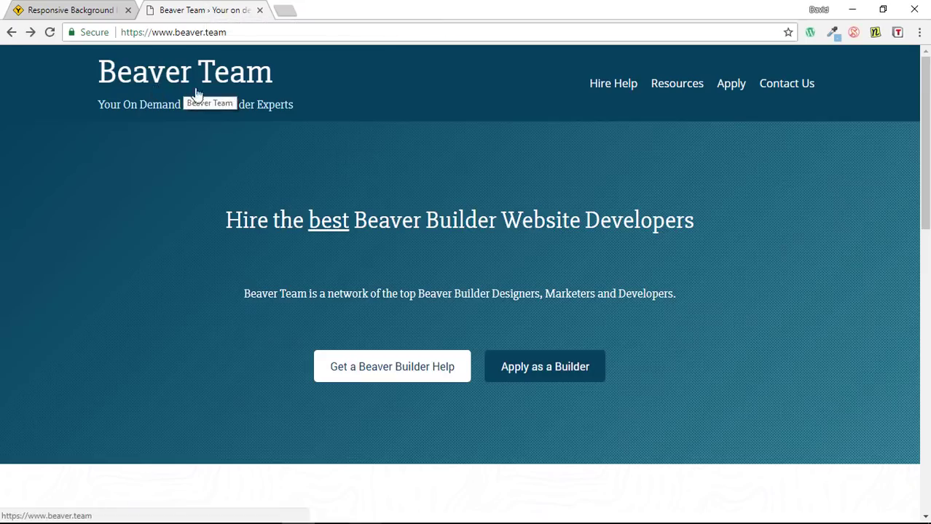
mouse_move(670, 94)
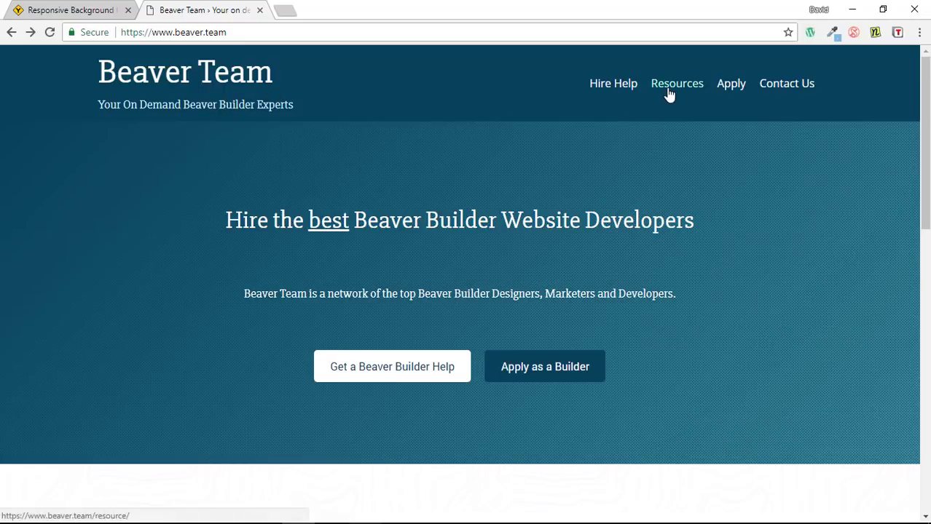
left_click(678, 83)
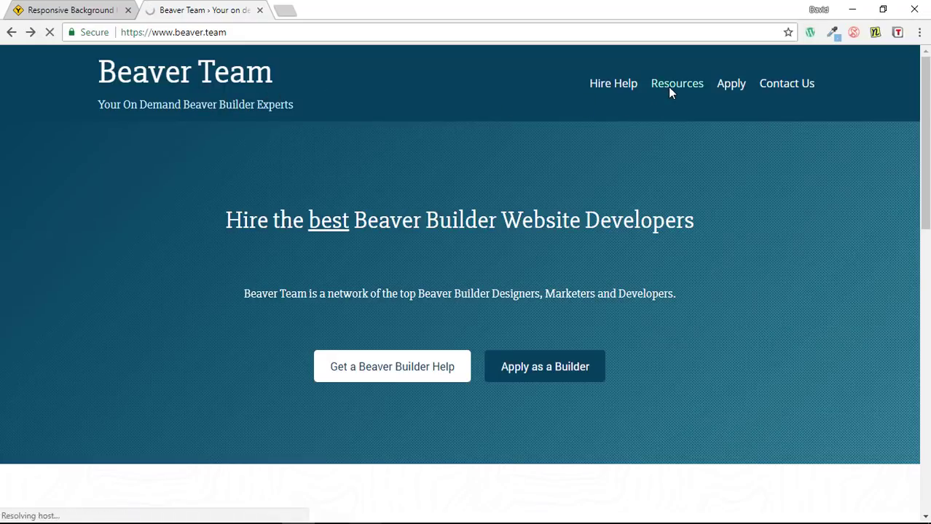
left_click(677, 83)
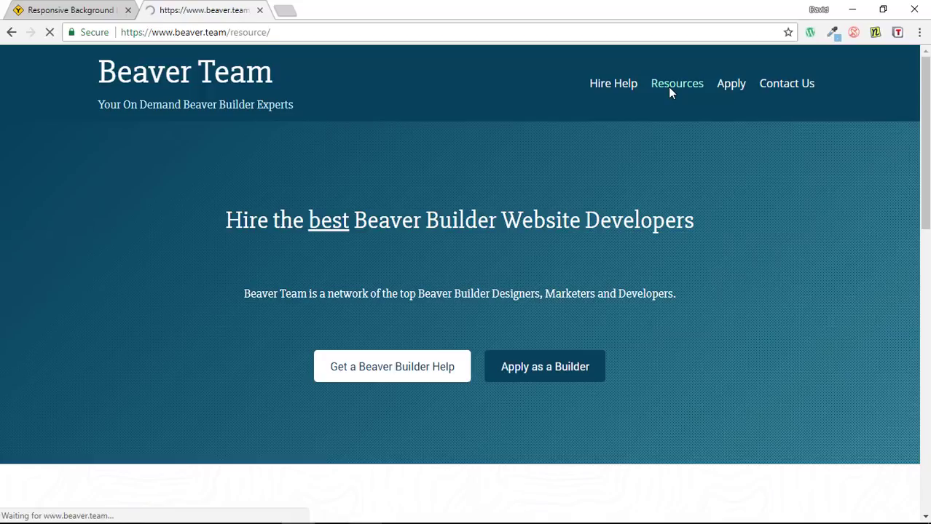
left_click(677, 83)
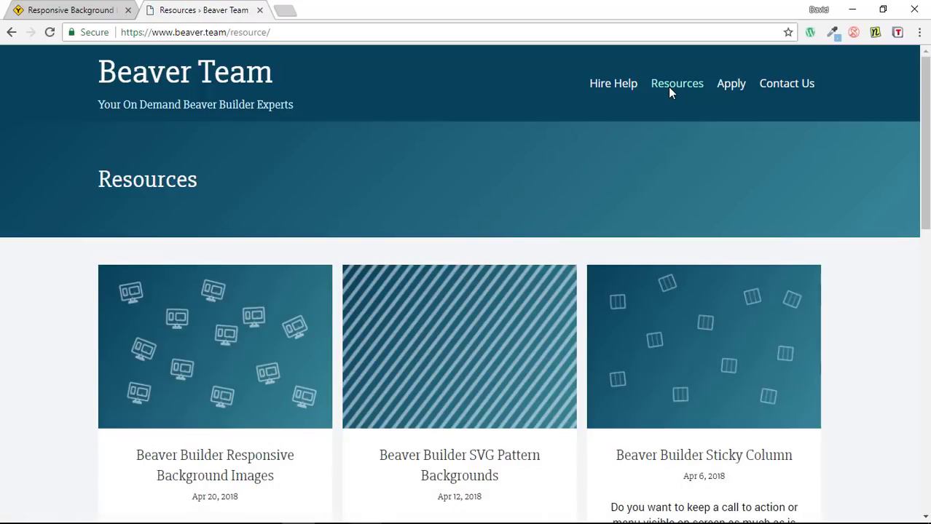
scroll("down", 3)
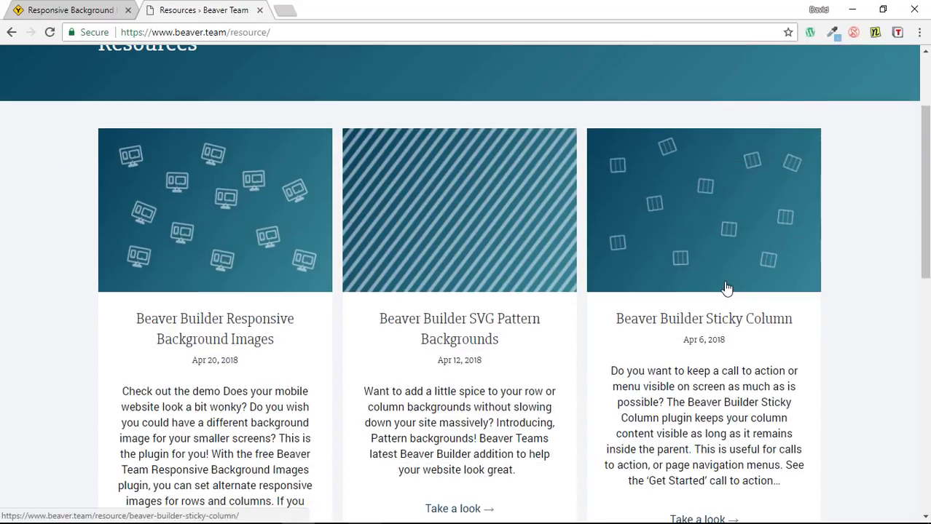
scroll("down", 3)
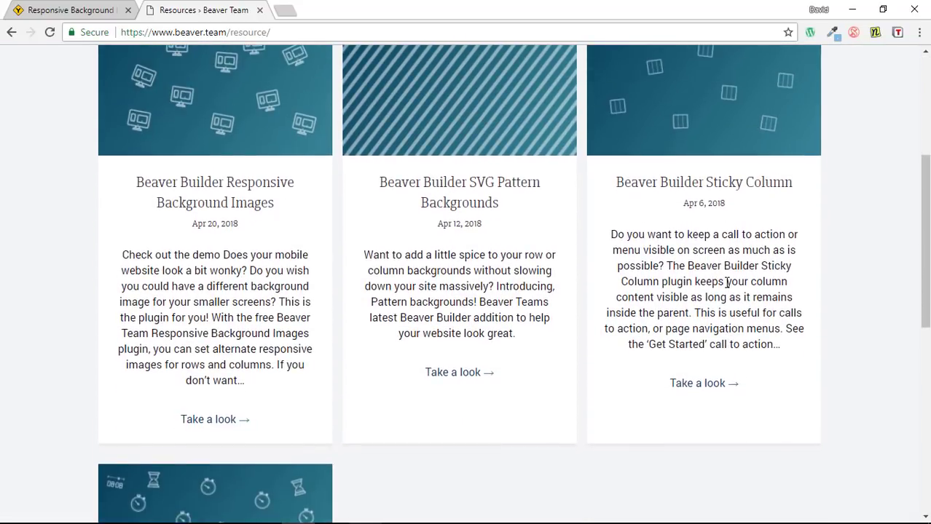
scroll("up", 3)
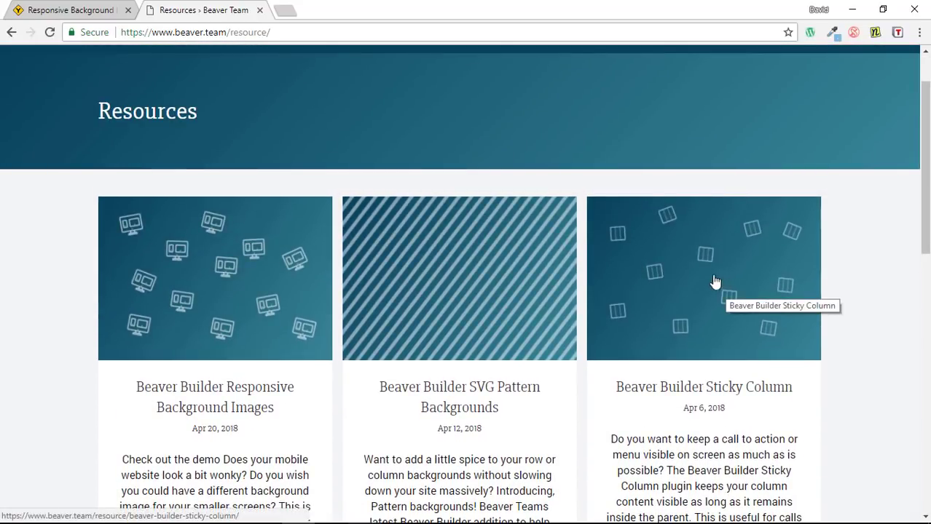
Request the Responsive Background Images plugin via the email form and open the downloaded zip.
scroll("down", 3)
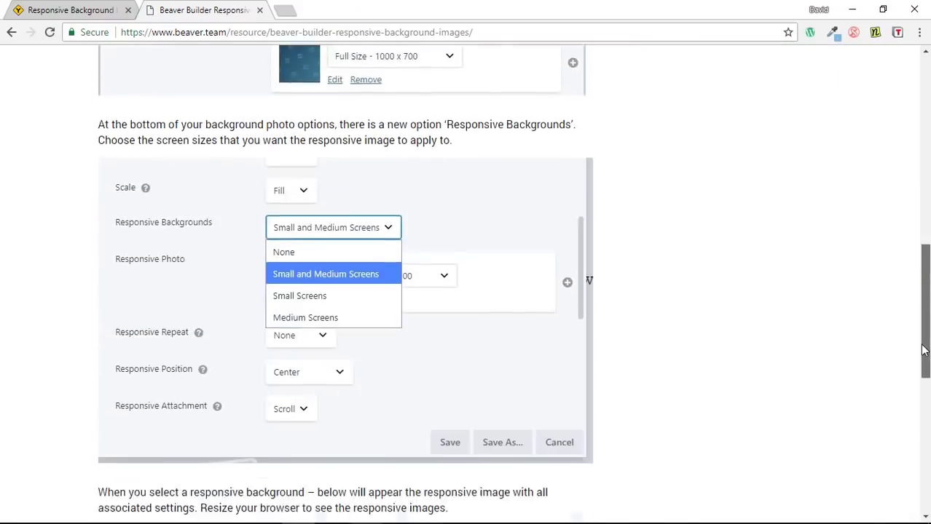
scroll("down", 3)
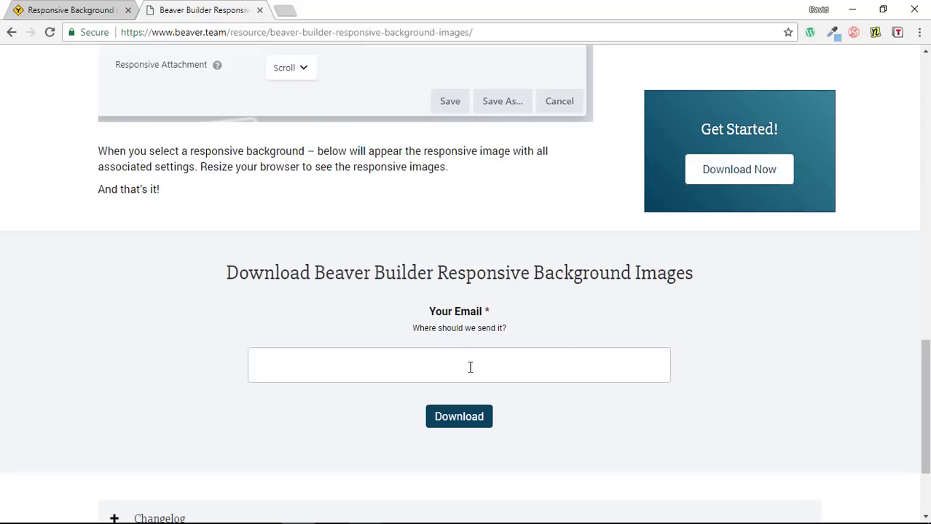
left_click(459, 364)
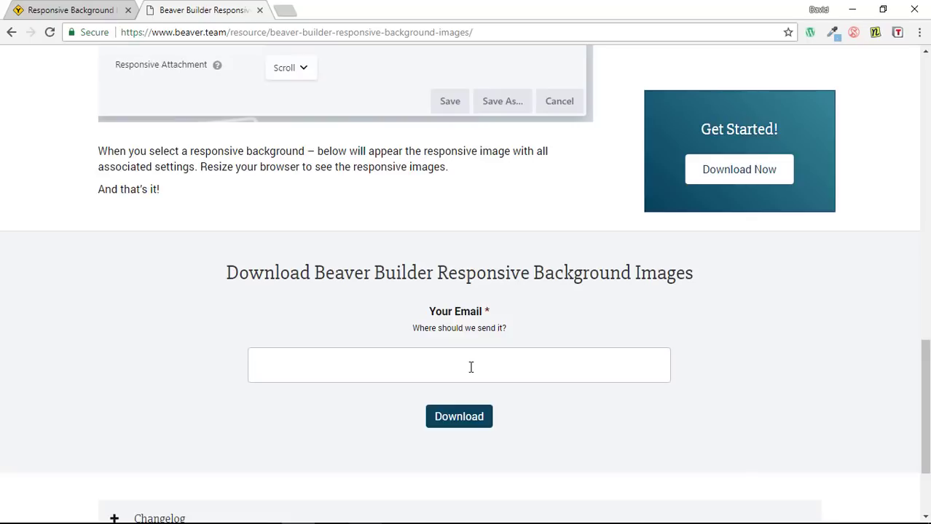
left_click(459, 365)
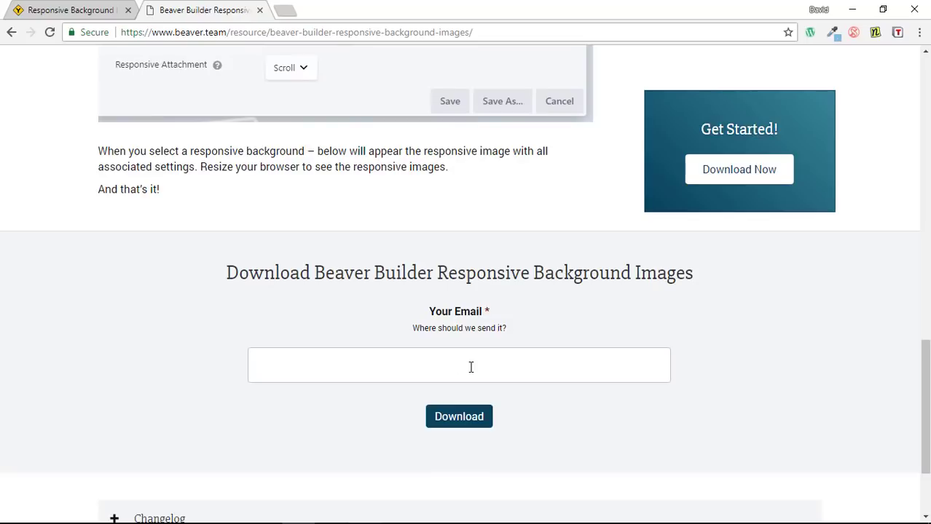
left_click(459, 364)
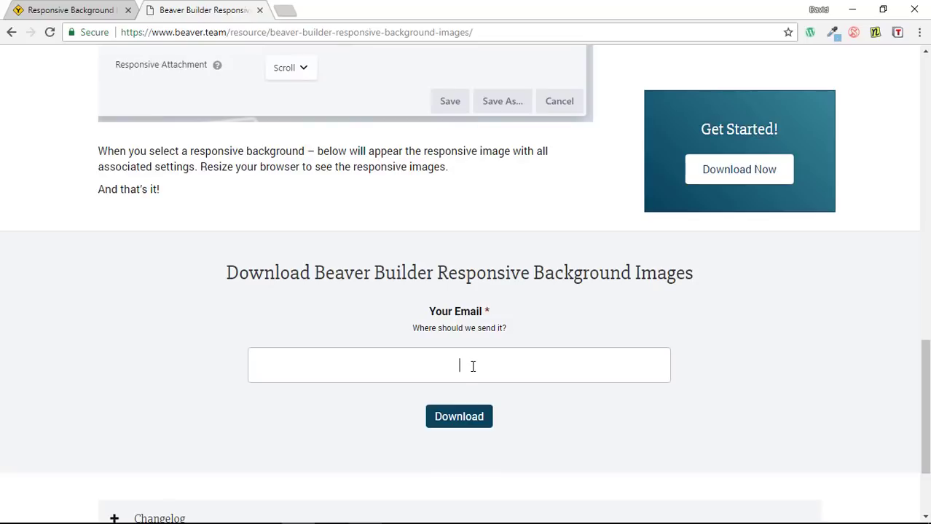
mouse_move(478, 357)
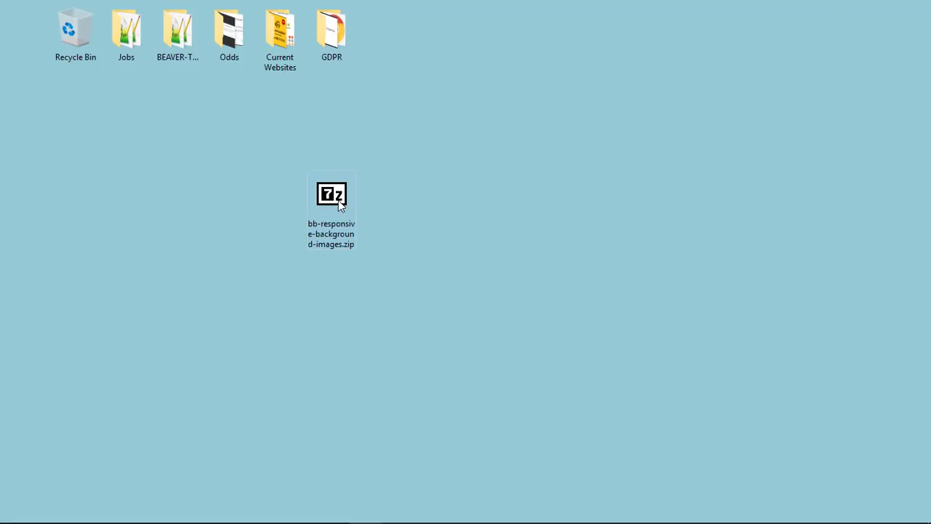
mouse_move(332, 201)
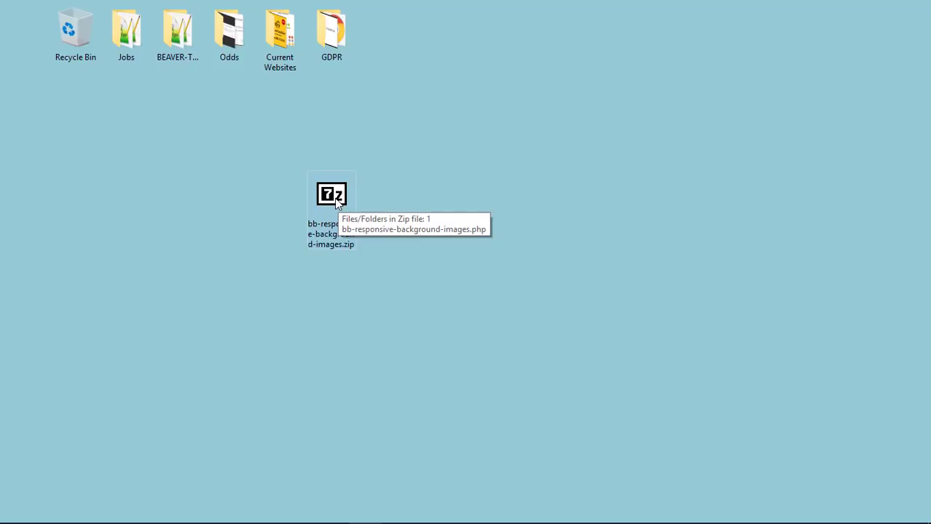
double_click(331, 195)
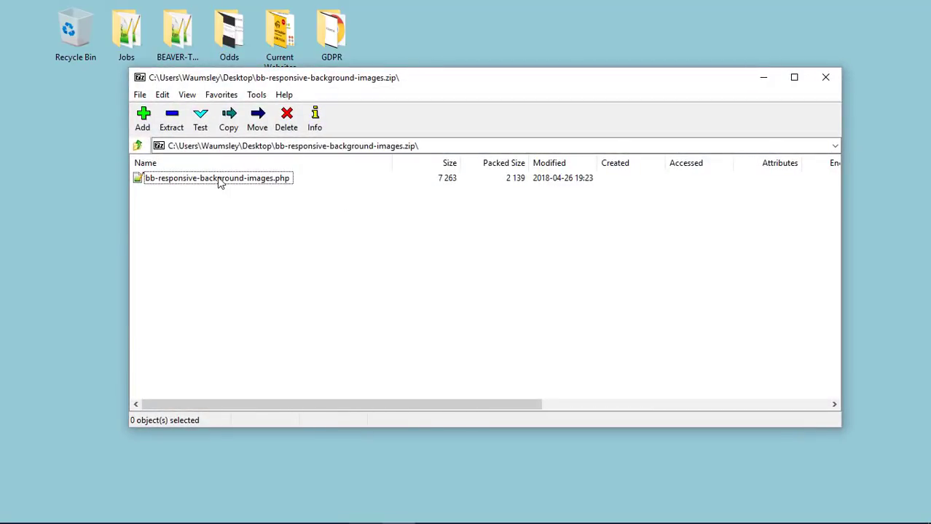
View bb-responsive-background-images.php in Notepad++ and read through its code.
double_click(217, 178)
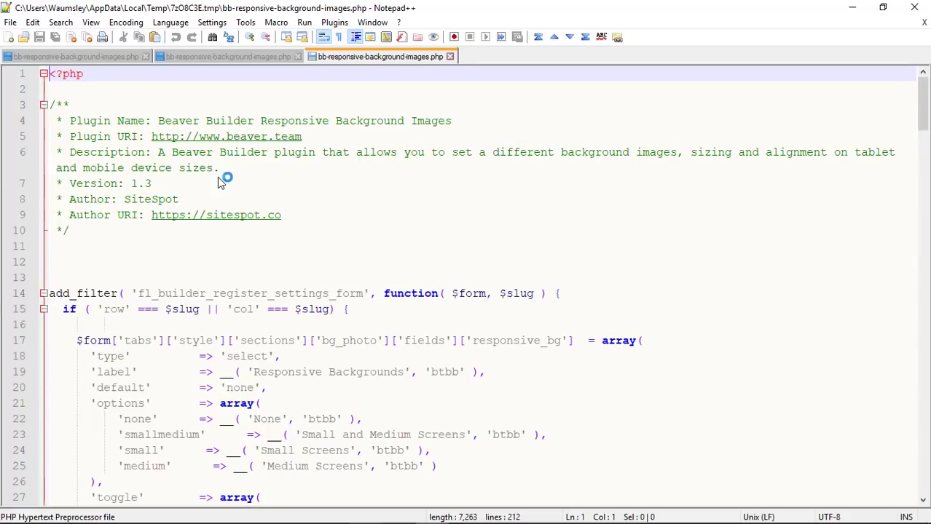
mouse_move(924, 108)
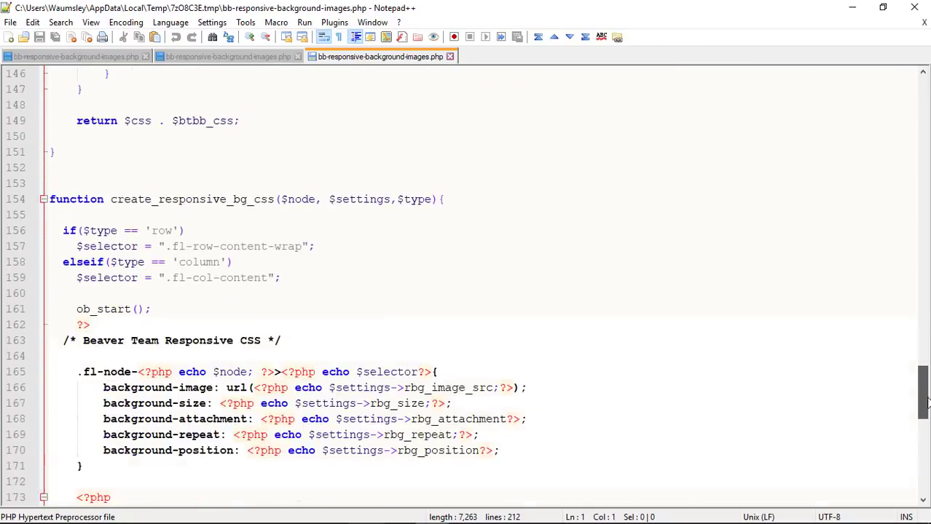
scroll("down", 3)
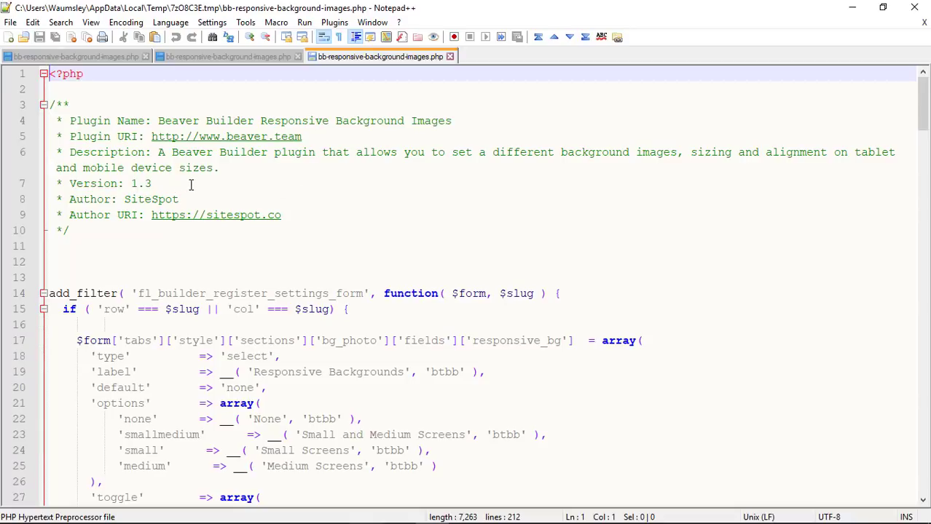
mouse_move(290, 181)
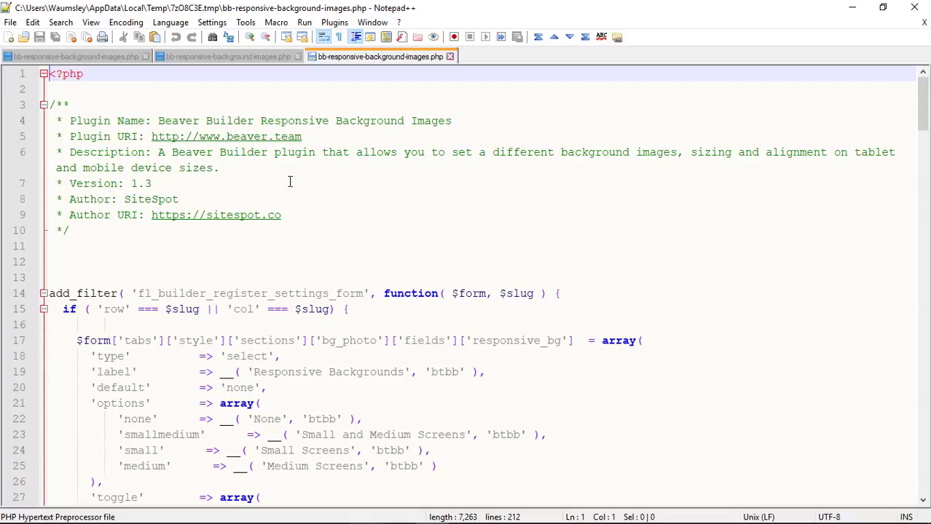
mouse_move(187, 190)
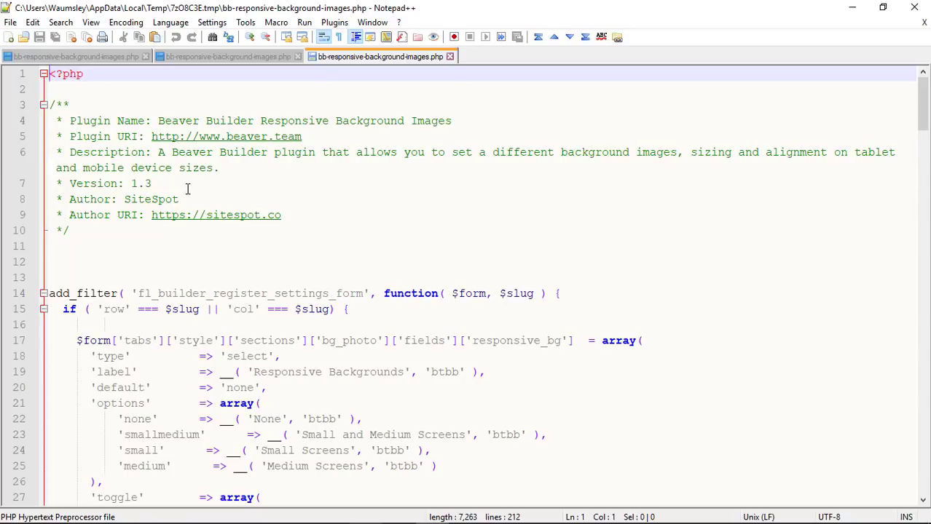
mouse_move(409, 192)
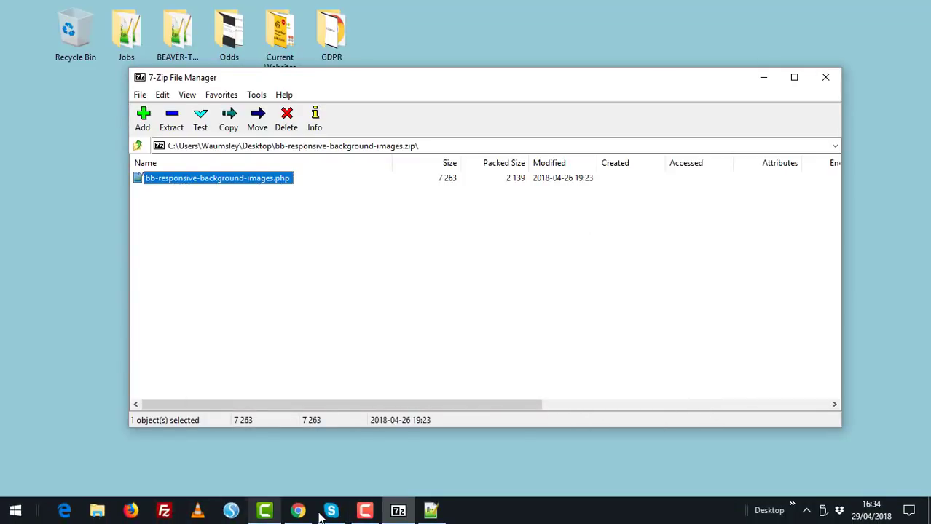
Launch Beaver Builder on the Beaver Junction demo page and bring Example 1 into view.
left_click(297, 509)
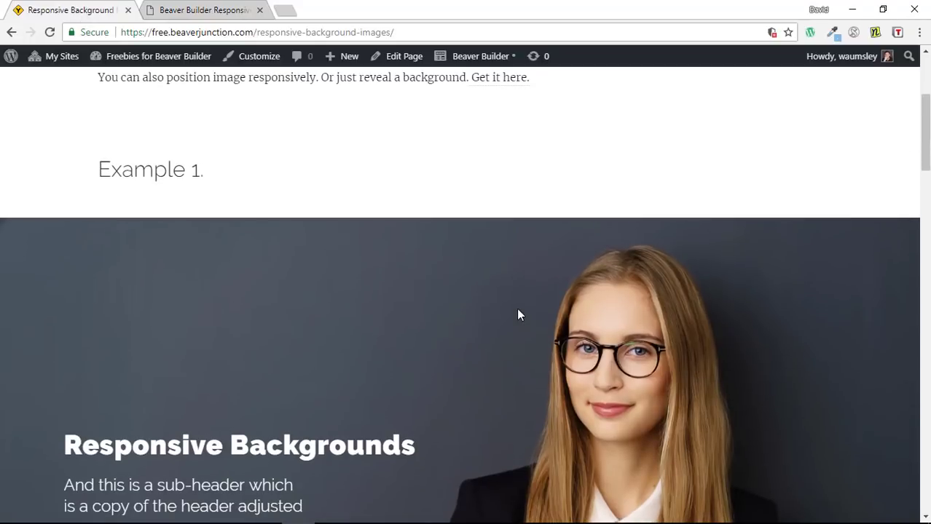
scroll("up", 3)
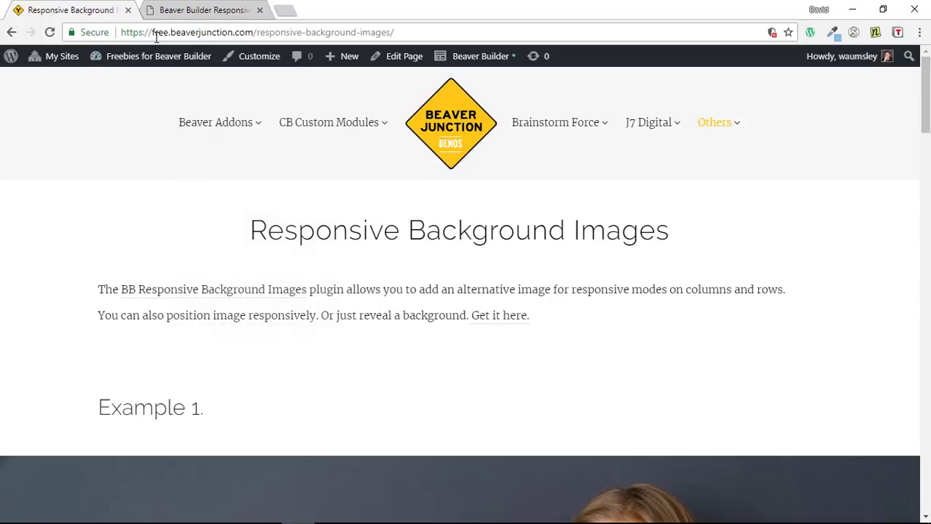
mouse_move(250, 32)
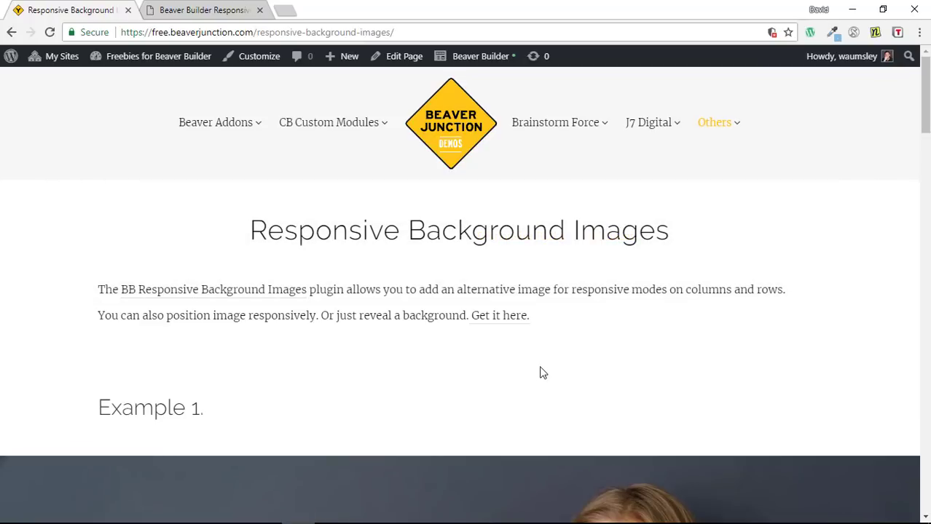
mouse_move(478, 60)
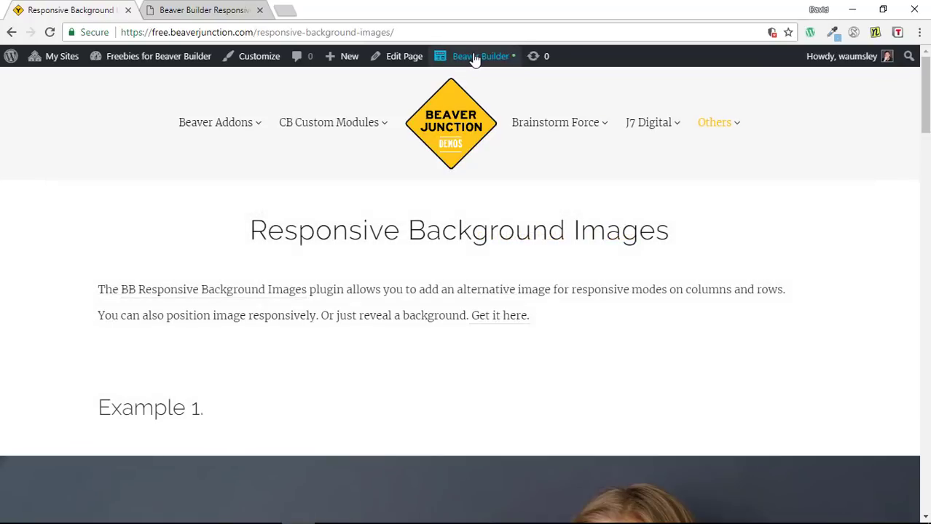
left_click(478, 55)
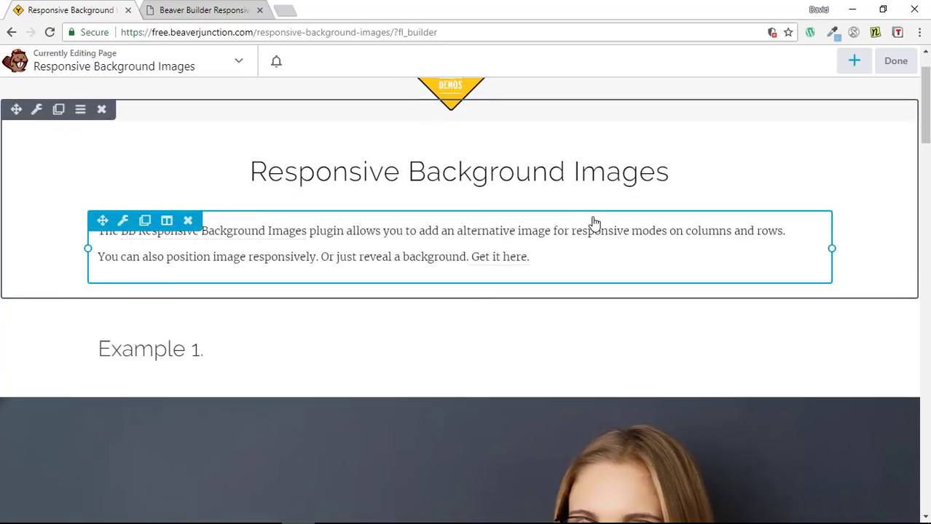
scroll("down", 3)
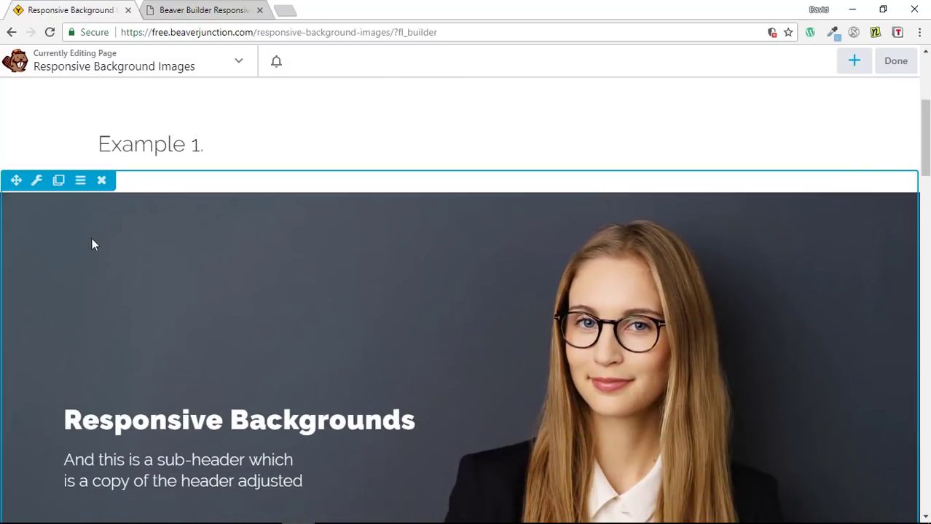
mouse_move(36, 181)
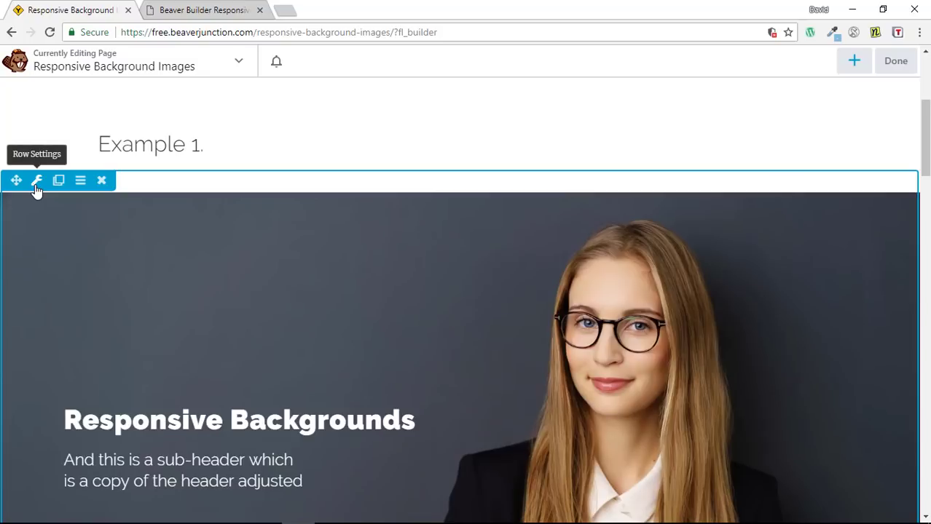
left_click(35, 181)
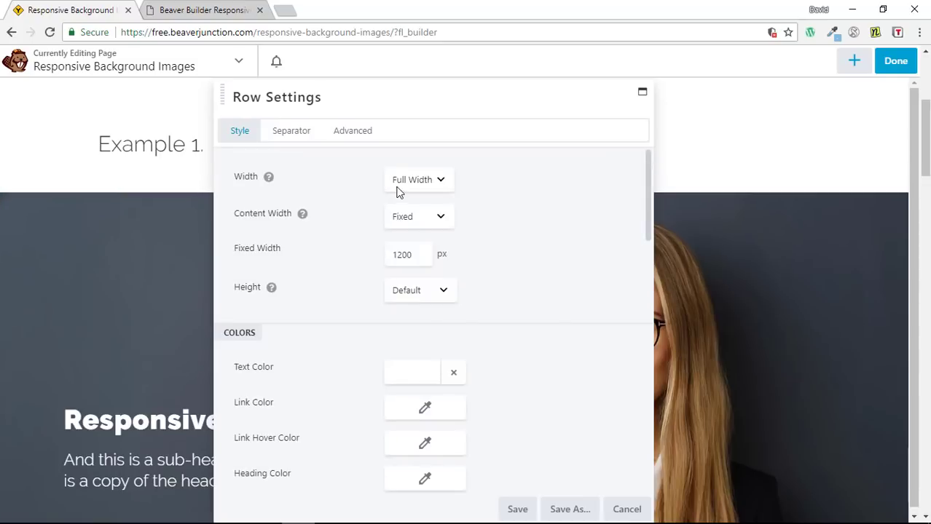
scroll("down", 3)
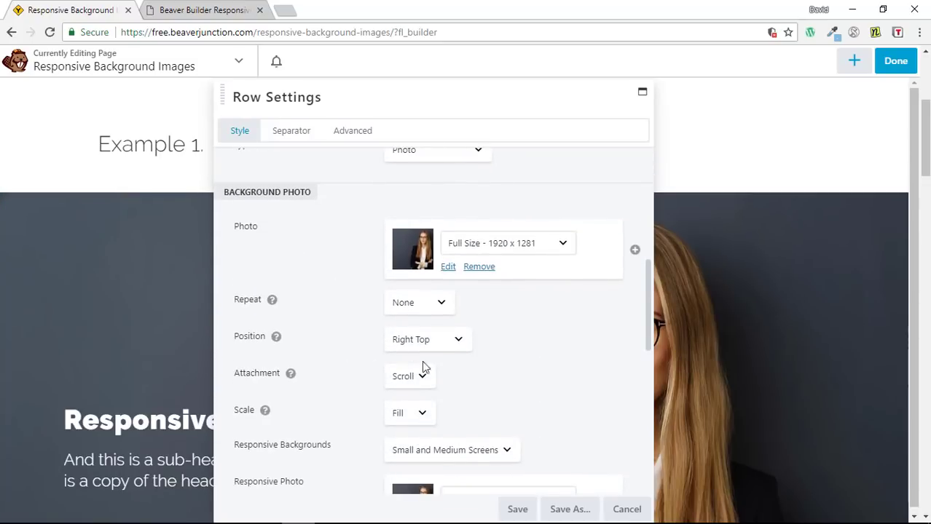
scroll("down", 3)
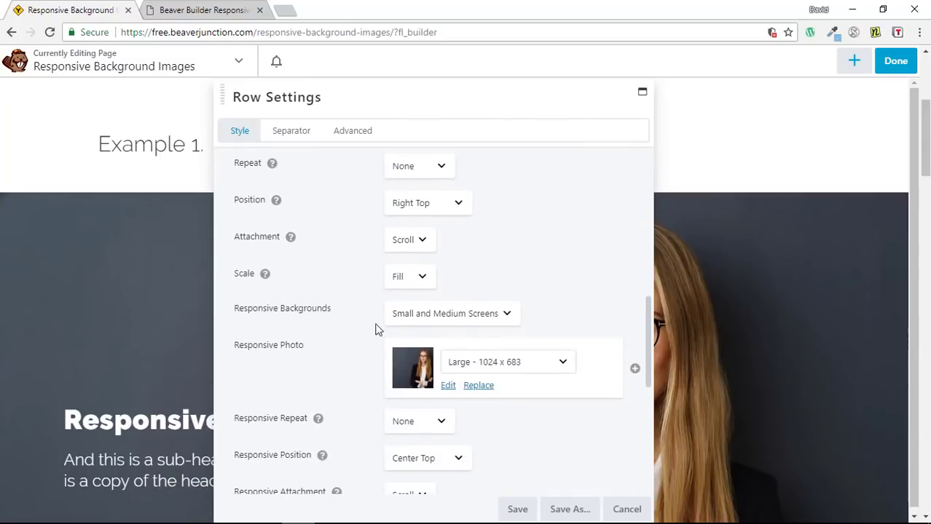
left_click(451, 313)
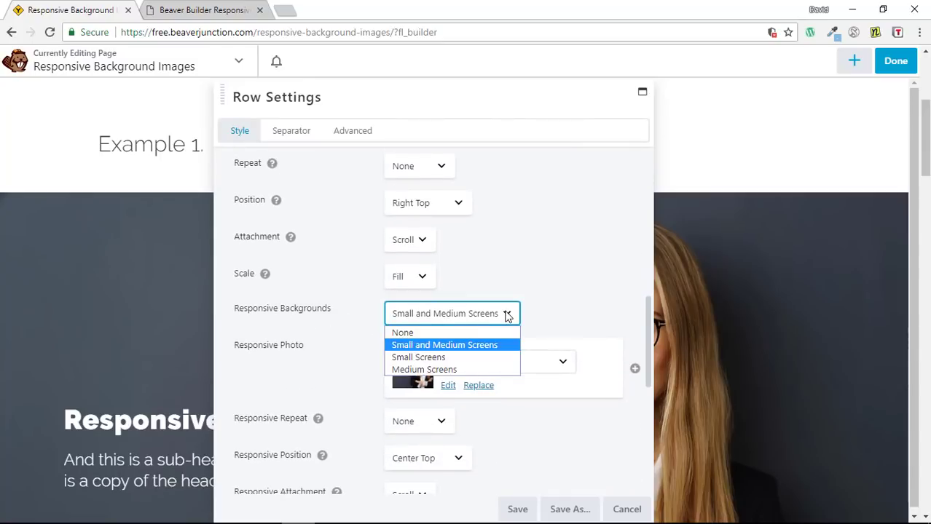
mouse_move(402, 332)
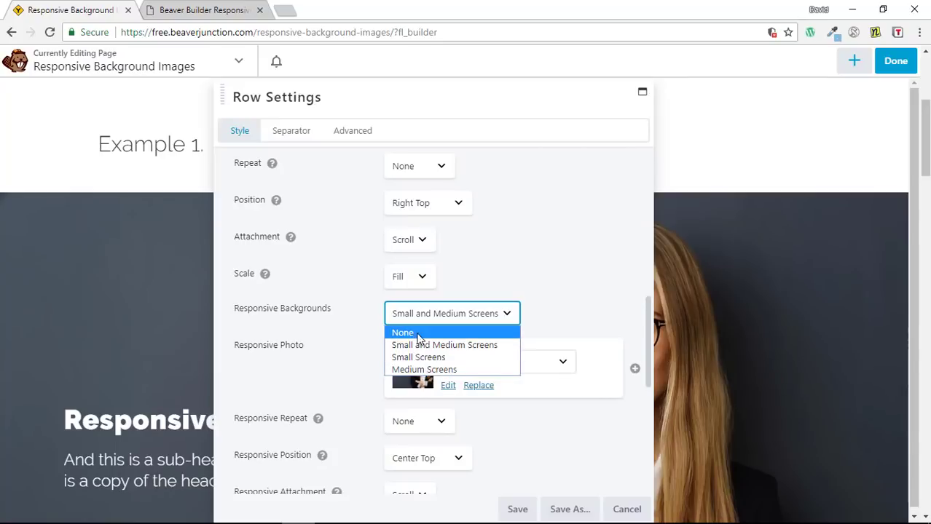
left_click(444, 343)
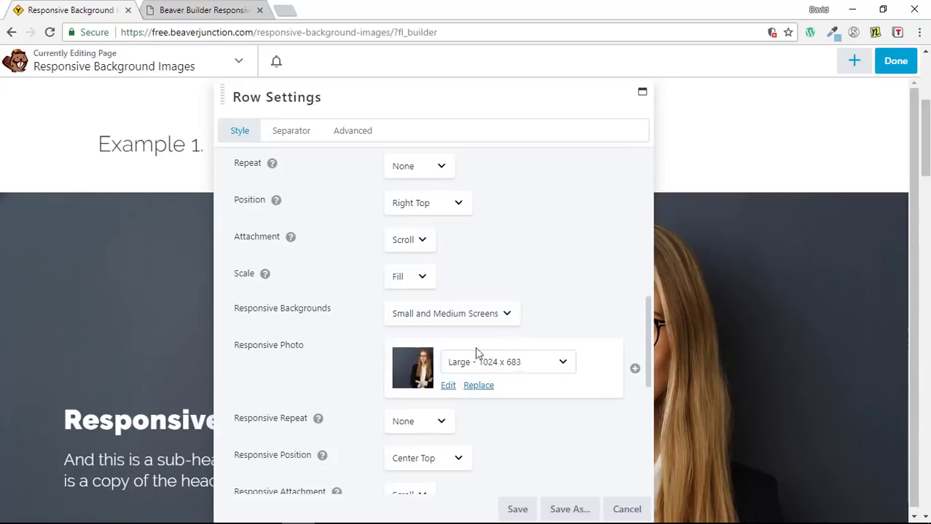
mouse_move(414, 367)
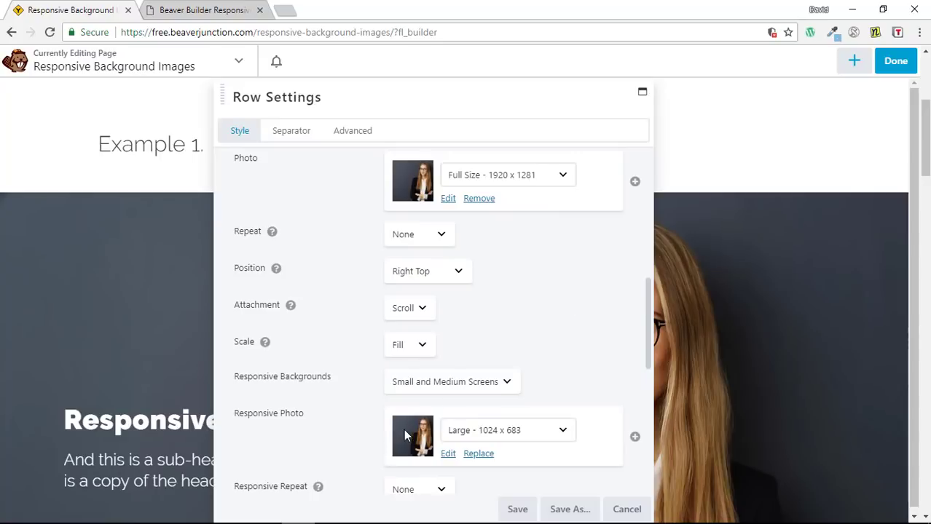
mouse_move(428, 446)
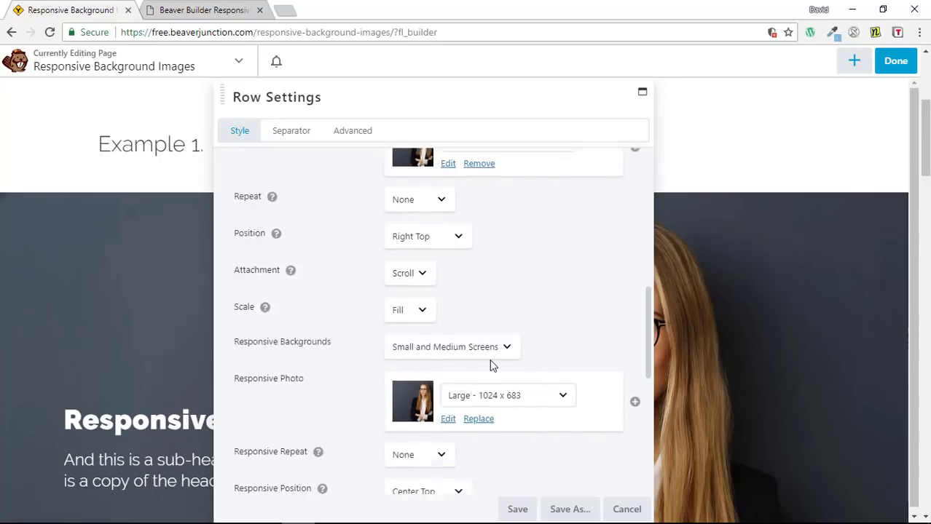
scroll("down", 3)
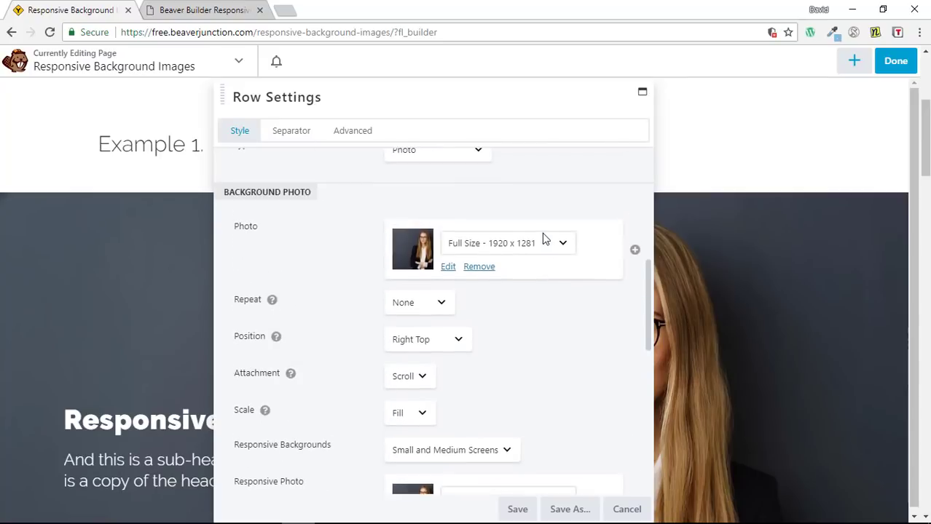
scroll("down", 3)
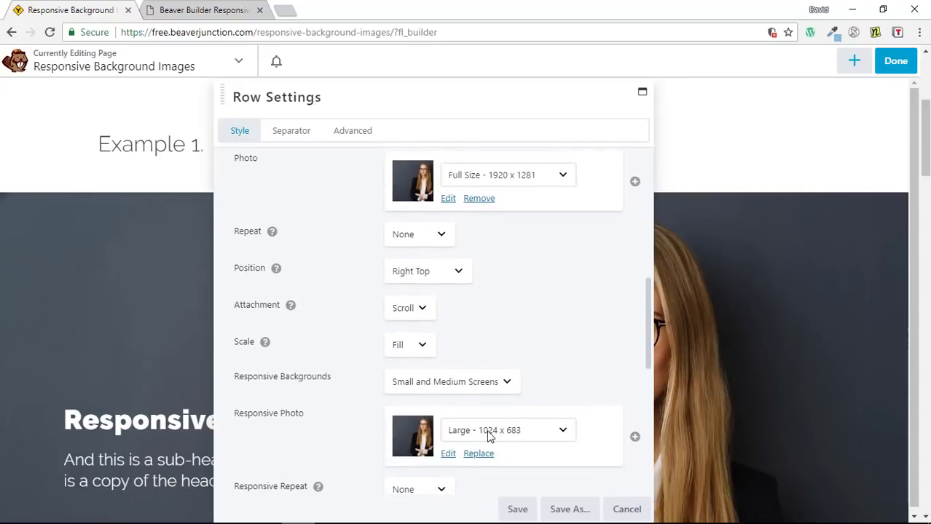
mouse_move(562, 429)
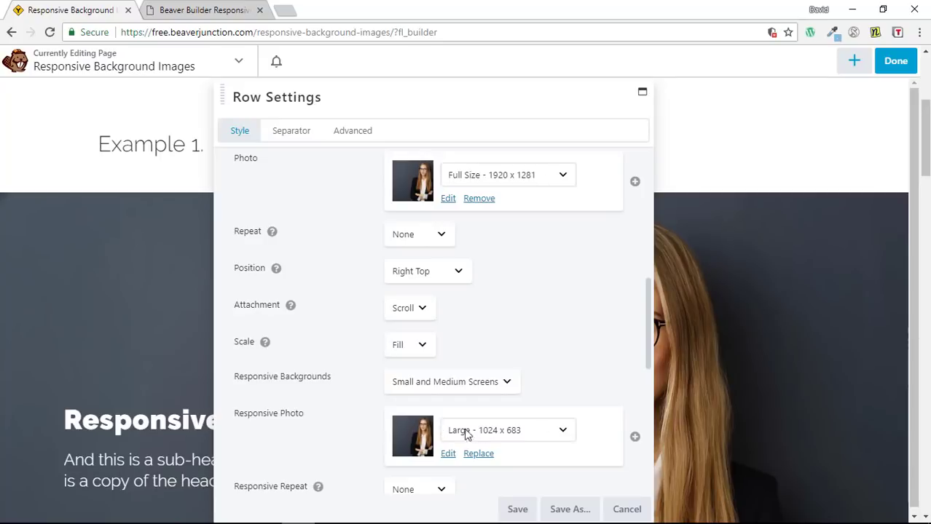
mouse_move(530, 431)
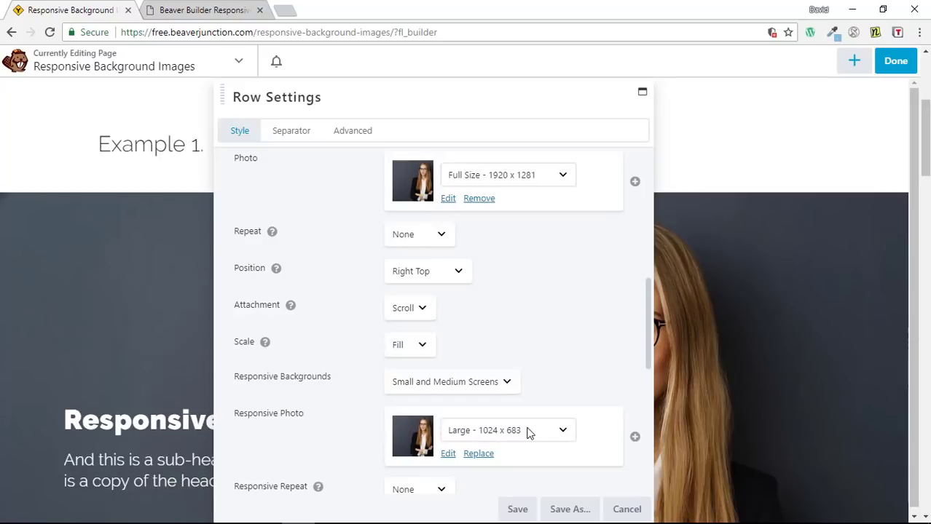
mouse_move(412, 432)
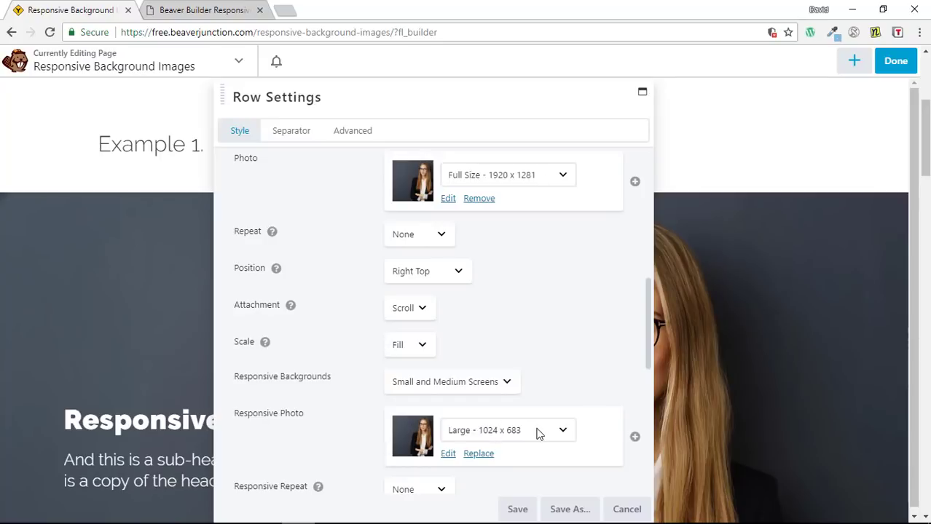
mouse_move(578, 396)
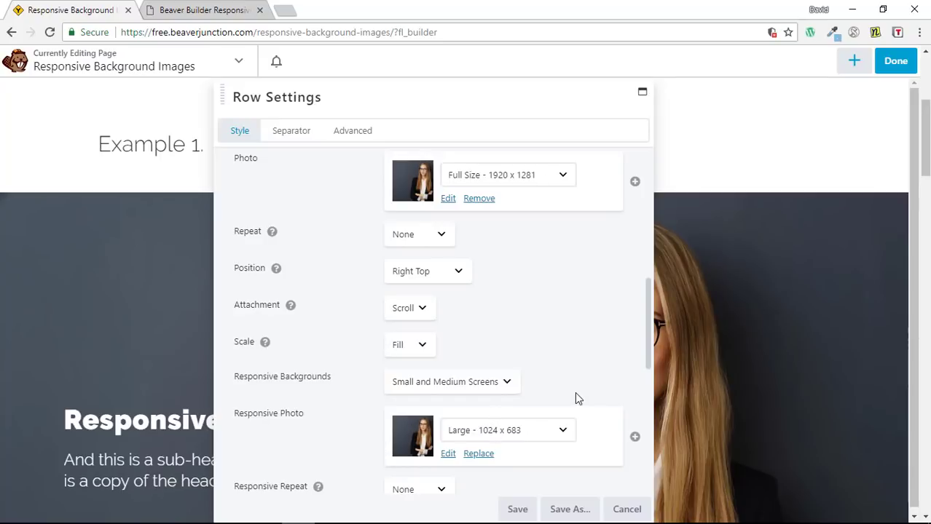
scroll("down", 3)
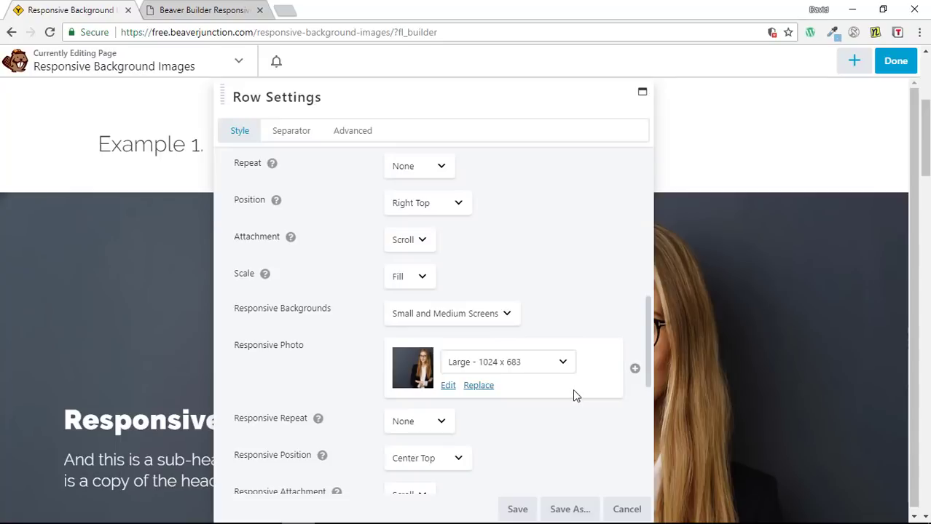
mouse_move(545, 361)
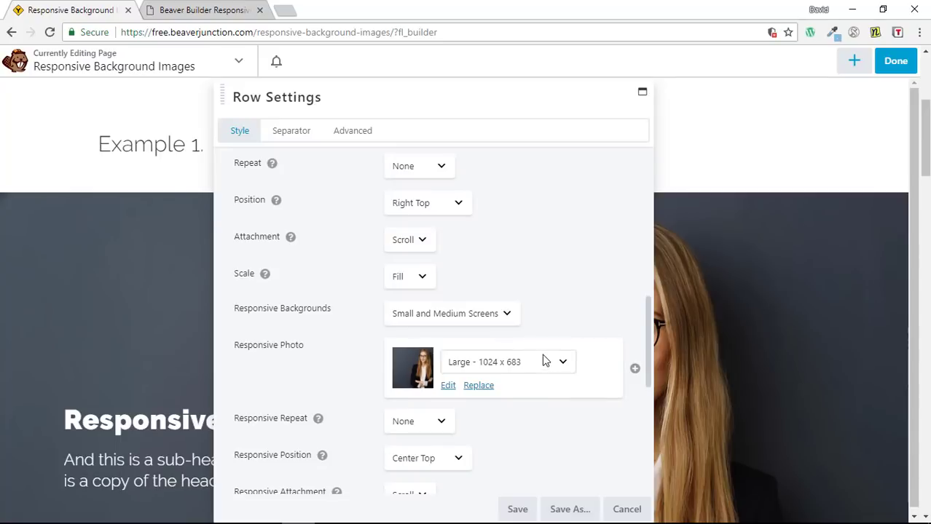
mouse_move(495, 370)
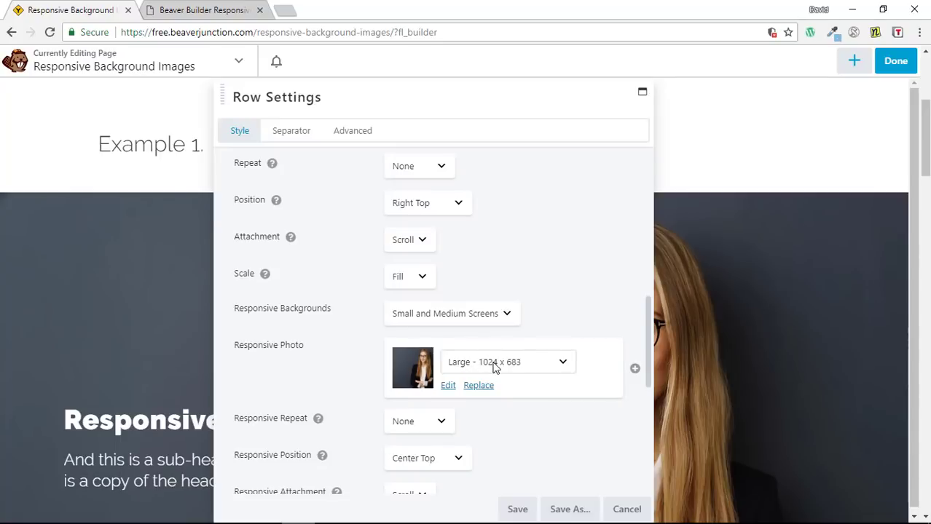
mouse_move(571, 304)
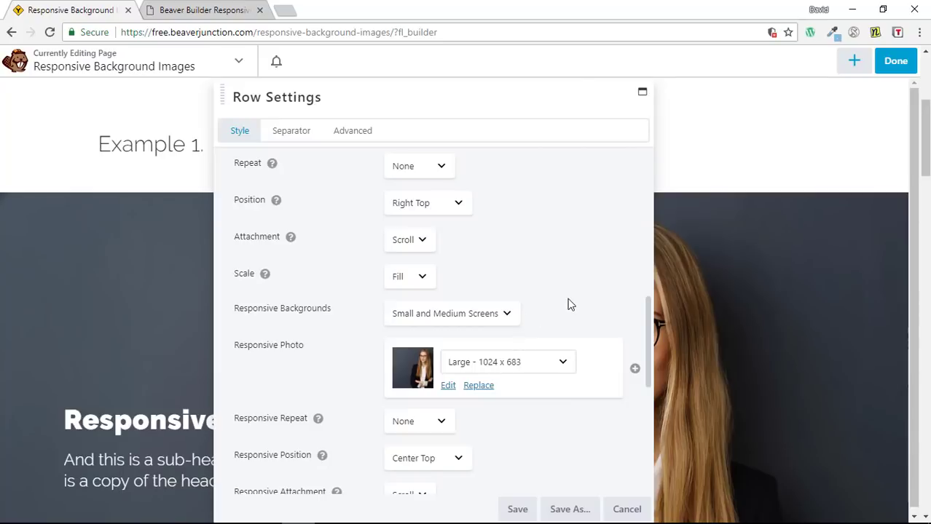
scroll("down", 3)
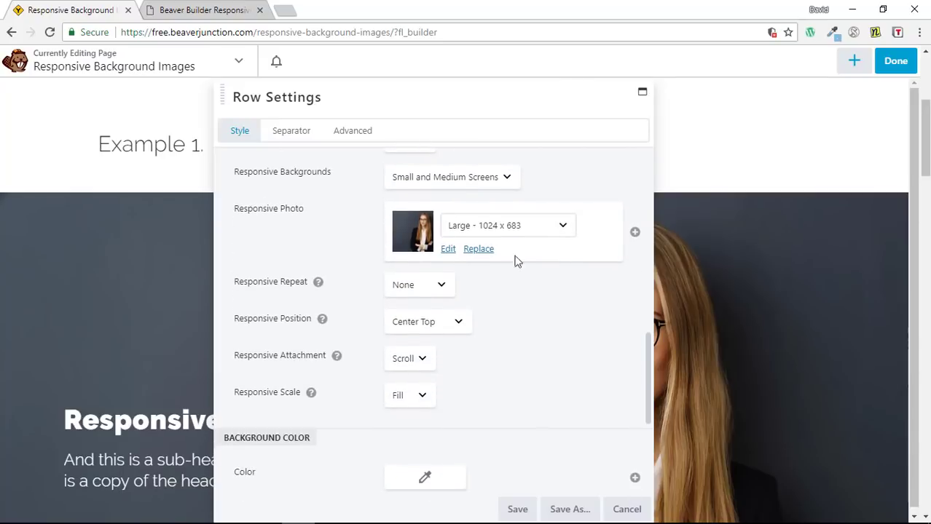
mouse_move(318, 283)
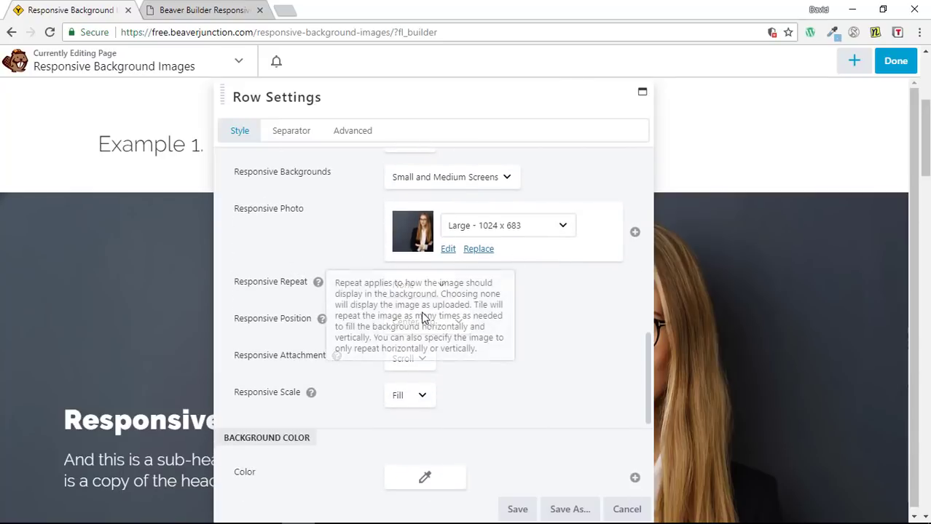
mouse_move(523, 330)
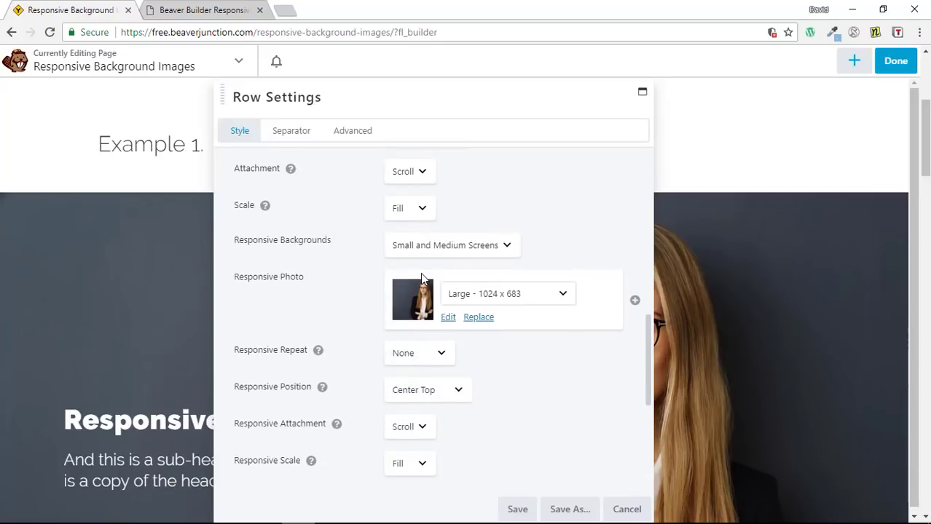
left_click(452, 245)
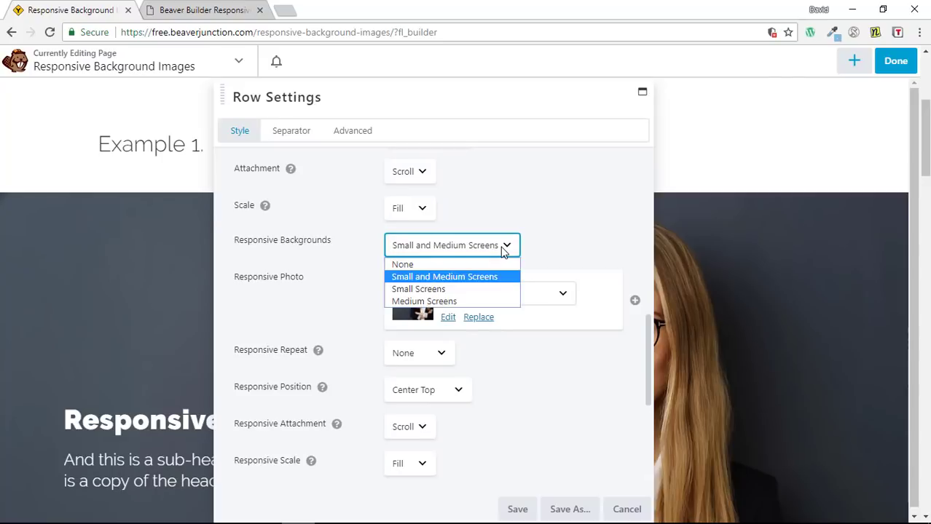
mouse_move(410, 264)
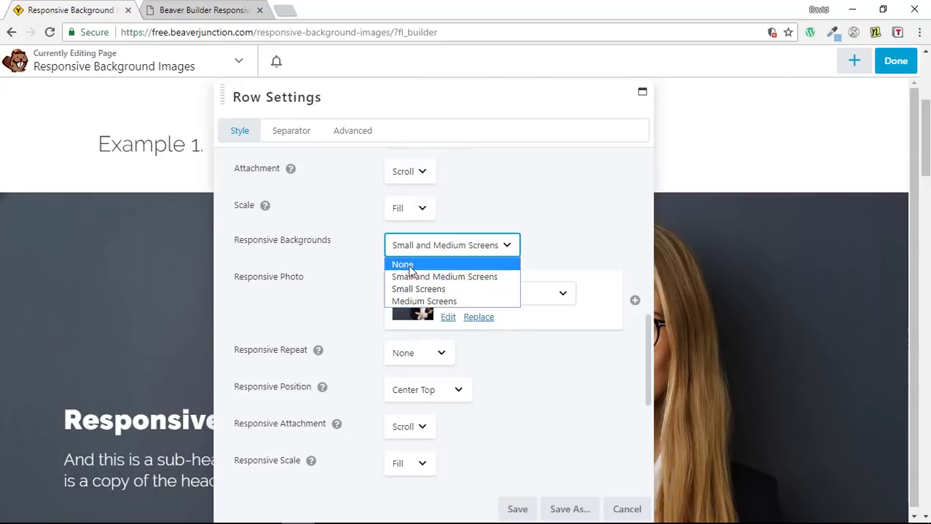
left_click(444, 277)
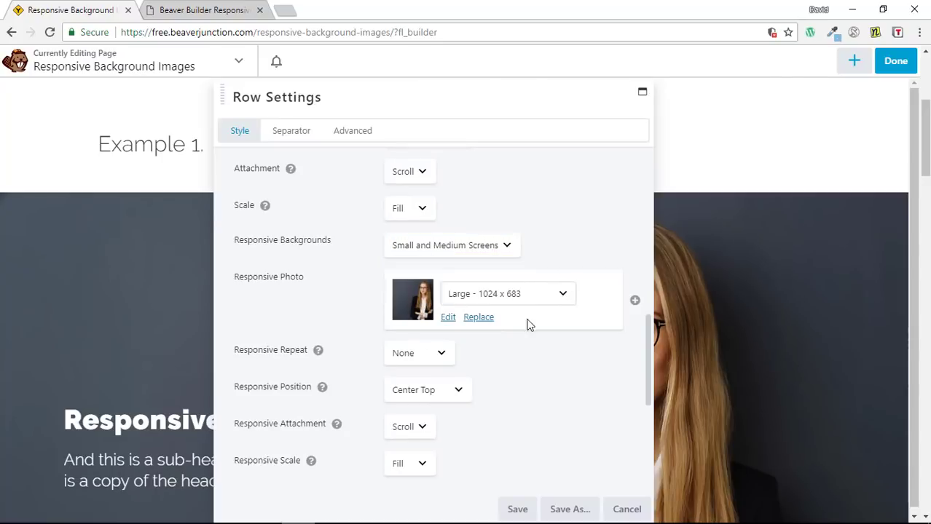
scroll("down", 3)
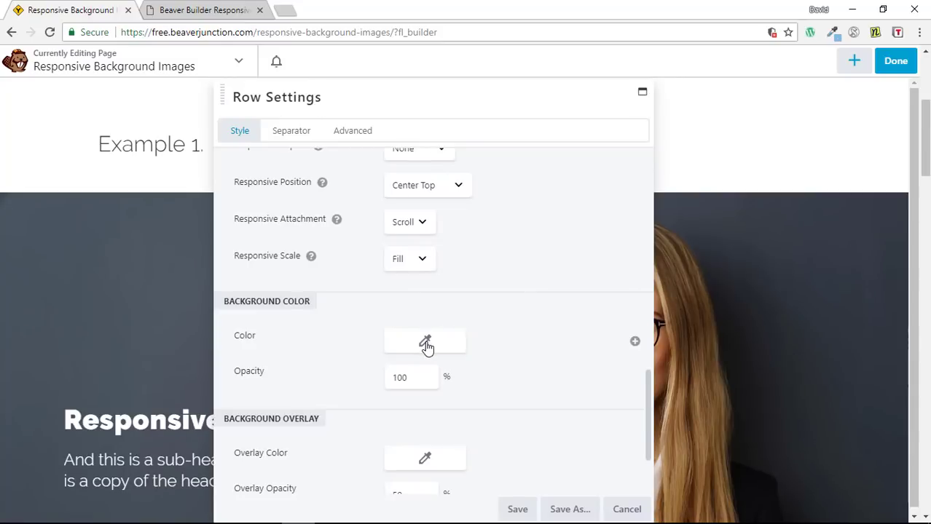
mouse_move(486, 325)
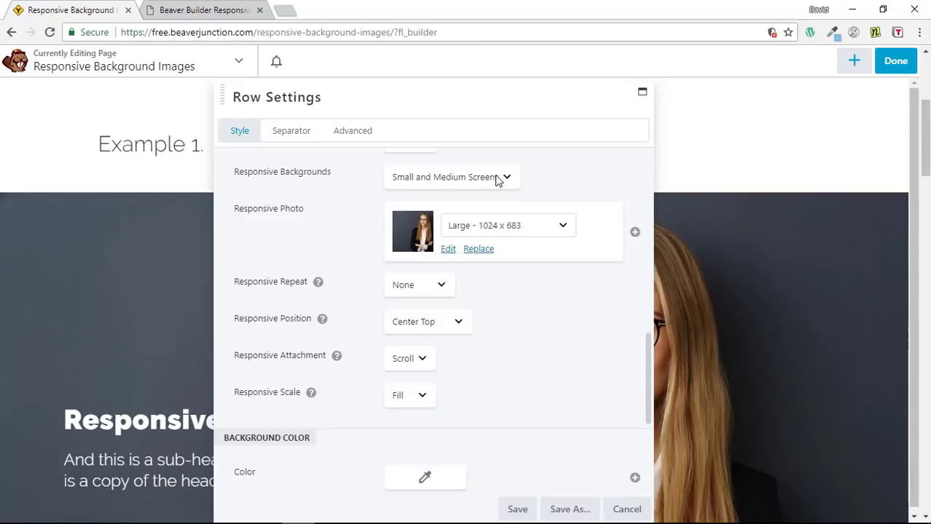
scroll("down", 3)
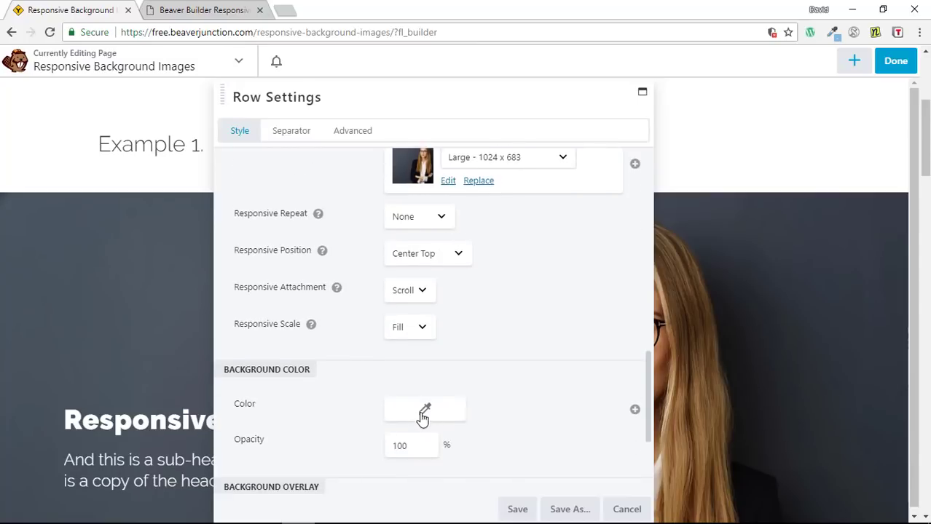
mouse_move(518, 376)
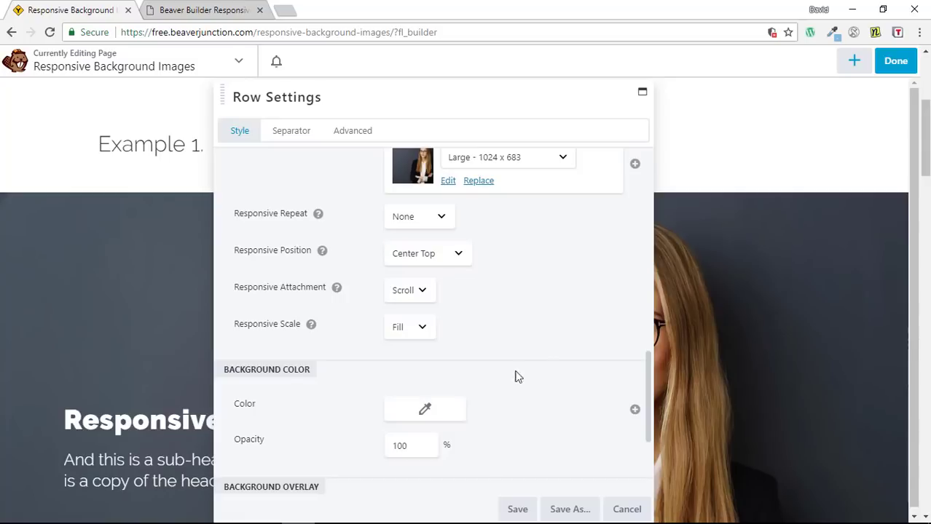
mouse_move(627, 510)
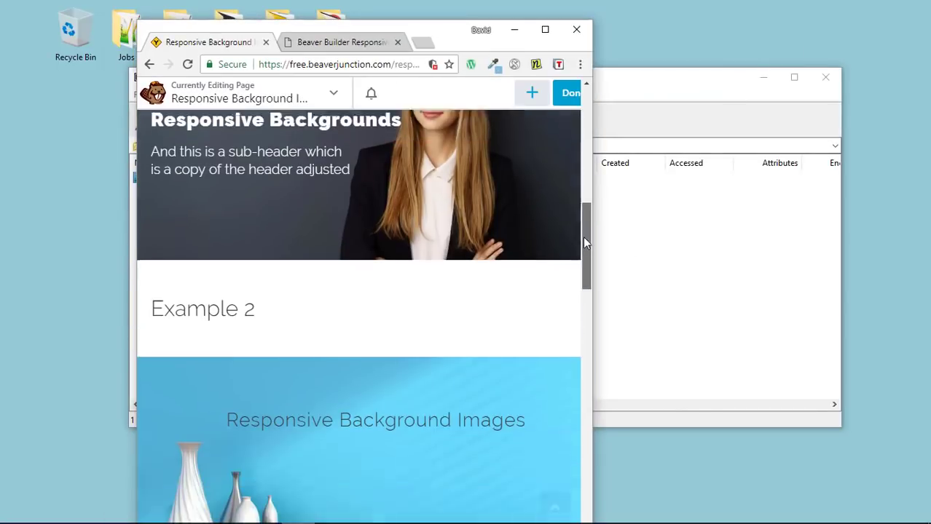
Scroll the phone-width editor through Examples 2–4 down to Example 4 (without position changes).
scroll("down", 3)
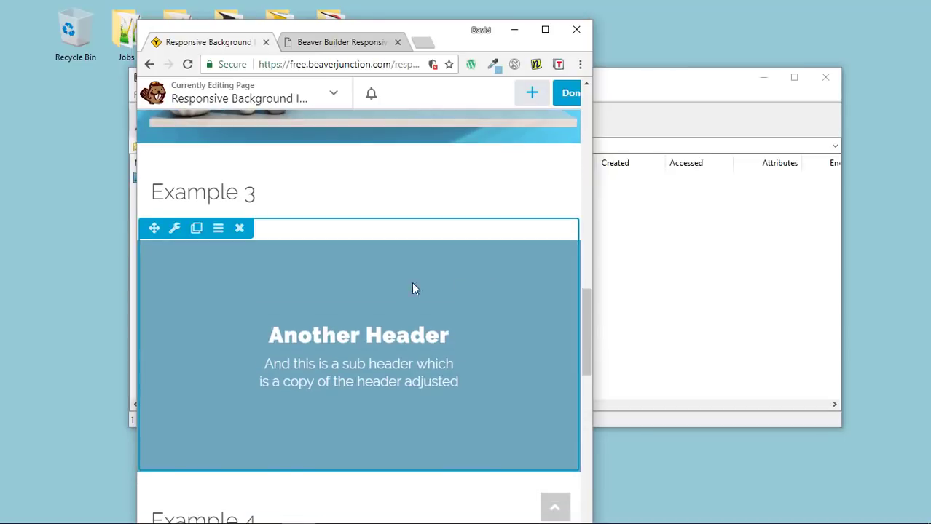
mouse_move(431, 267)
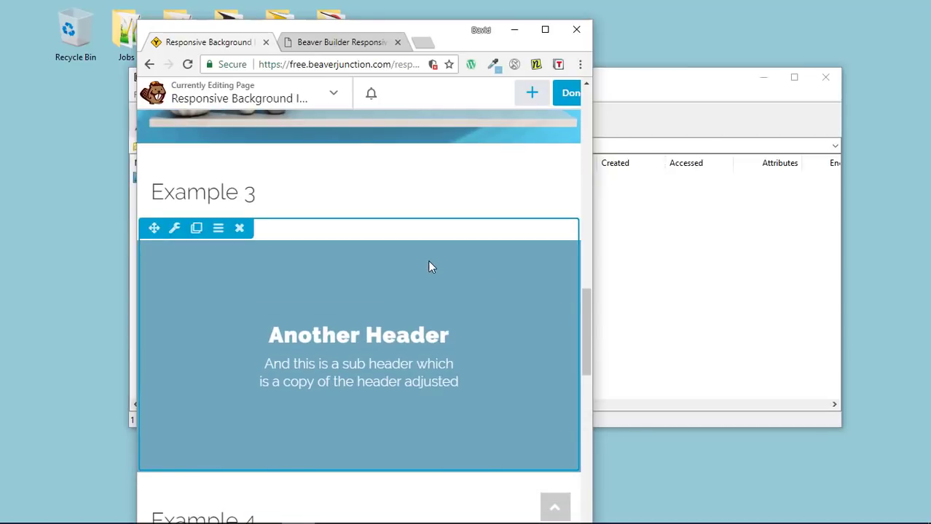
scroll("down", 3)
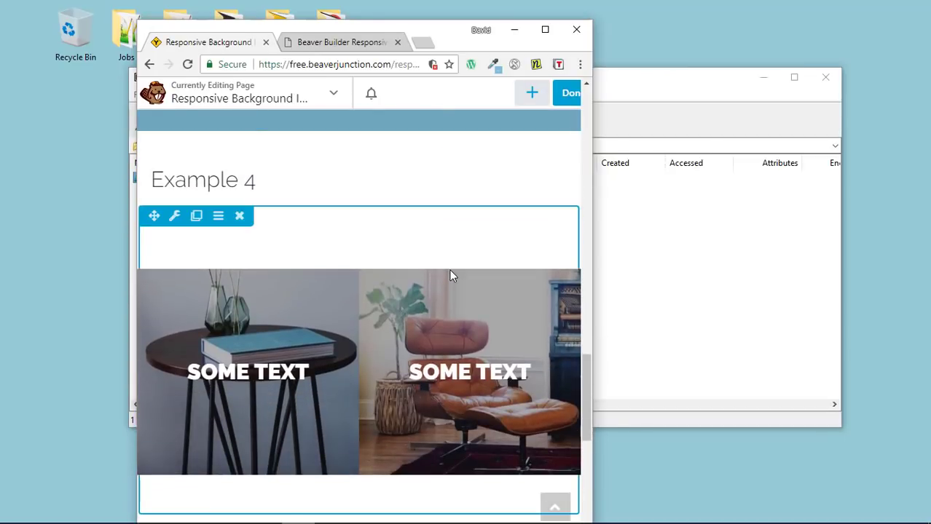
mouse_move(391, 329)
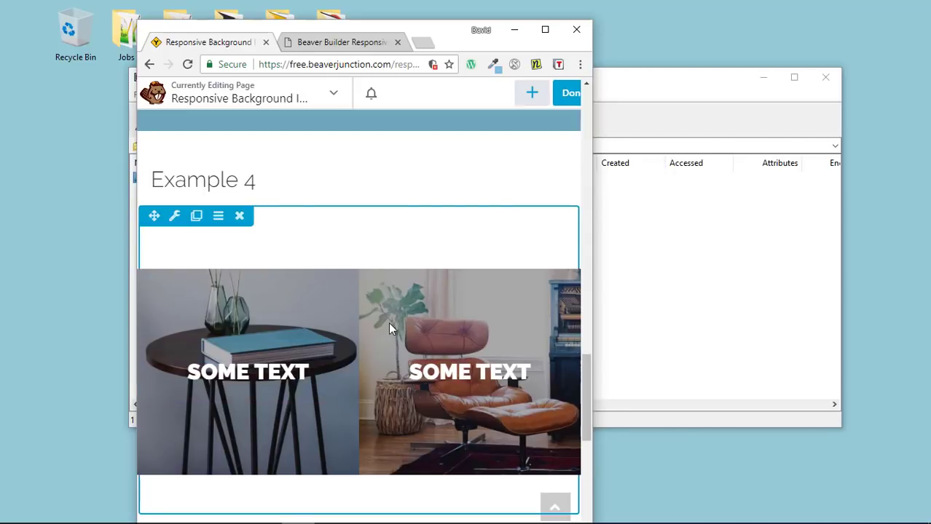
scroll("down", 3)
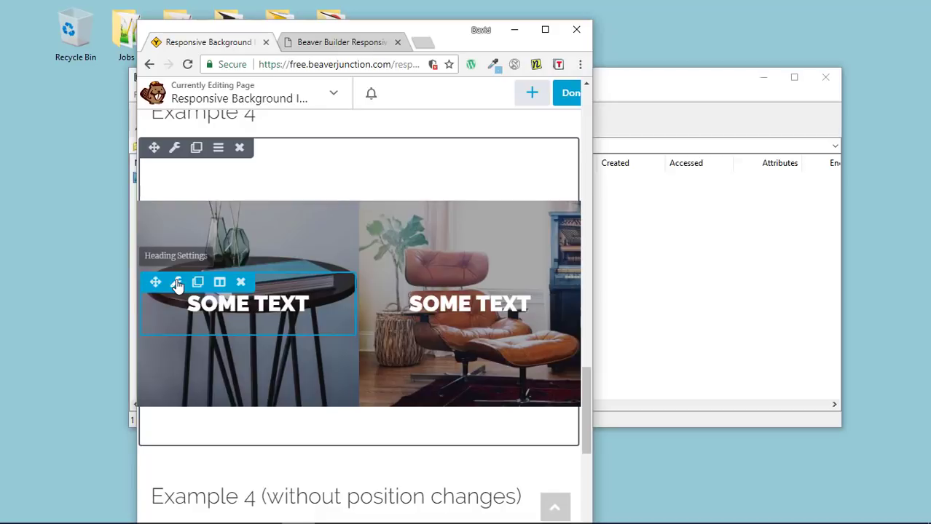
left_click(219, 283)
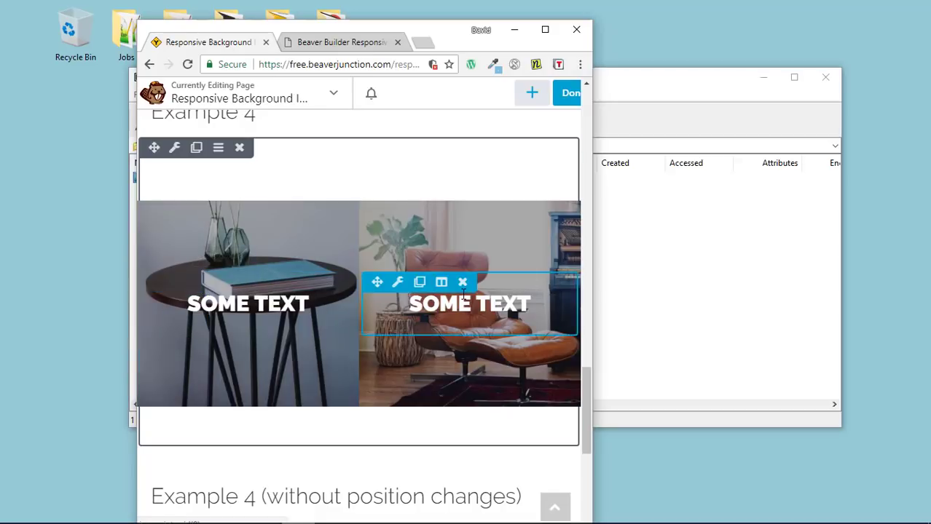
scroll("down", 3)
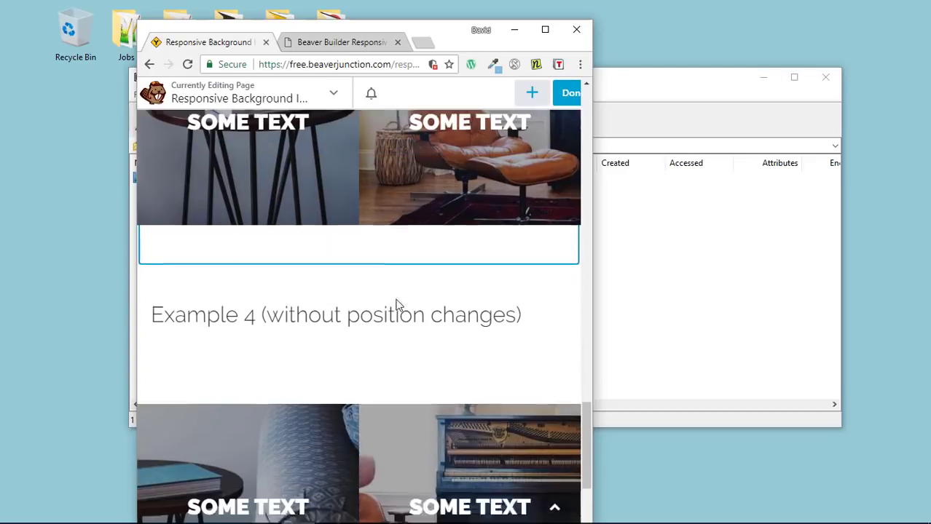
scroll("down", 3)
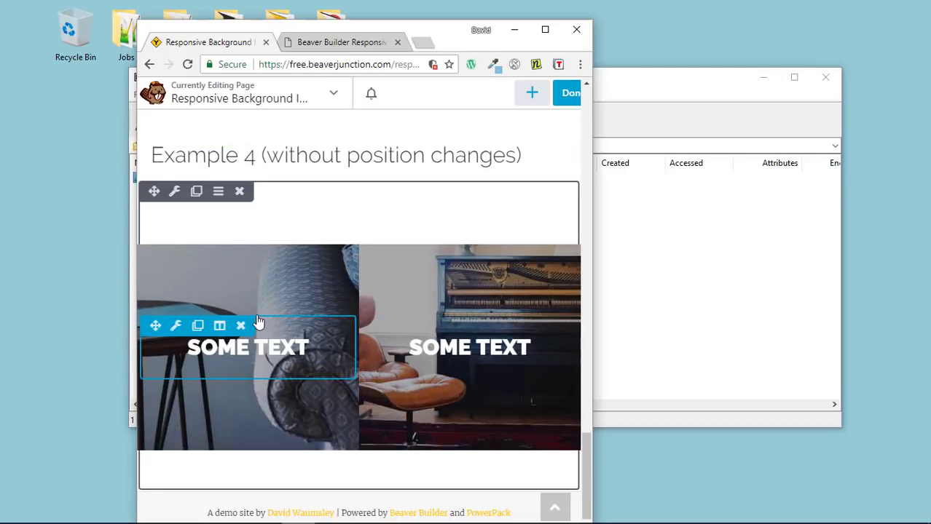
mouse_move(211, 322)
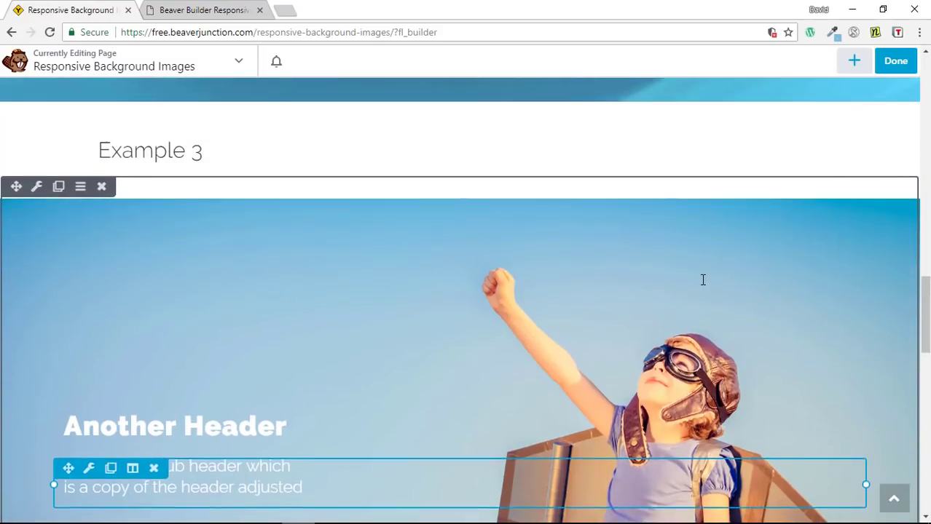
scroll("down", 3)
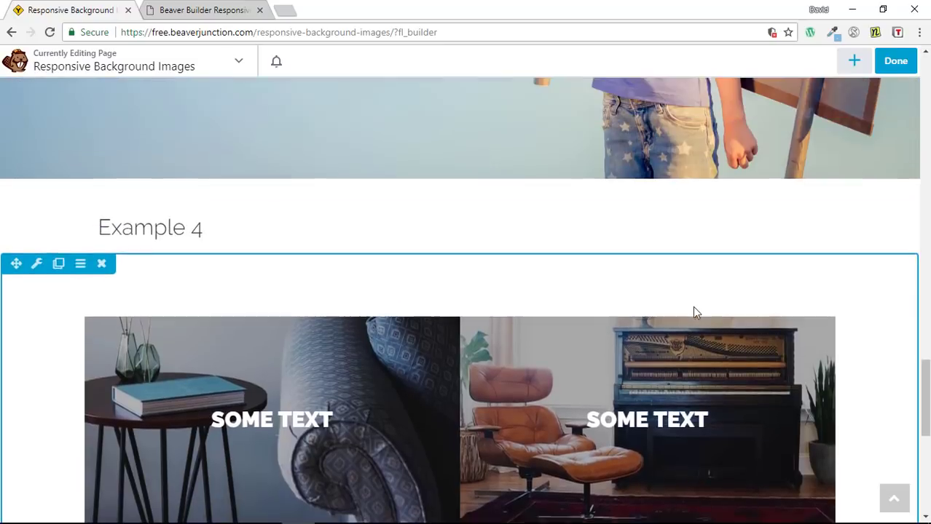
scroll("up", 3)
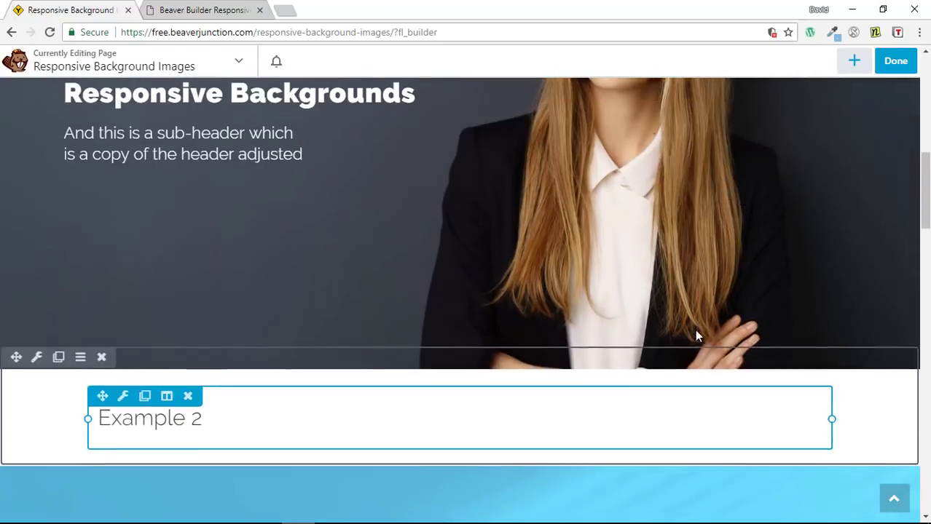
scroll("up", 3)
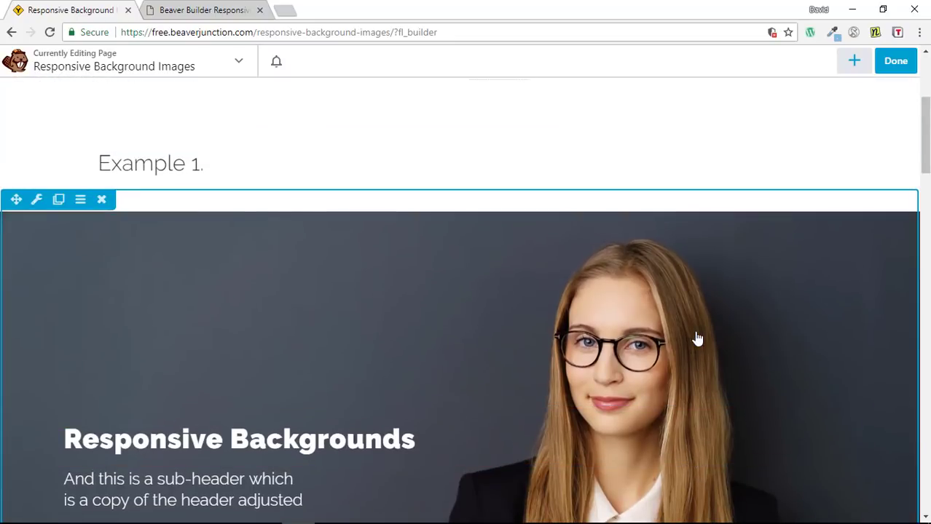
mouse_move(417, 324)
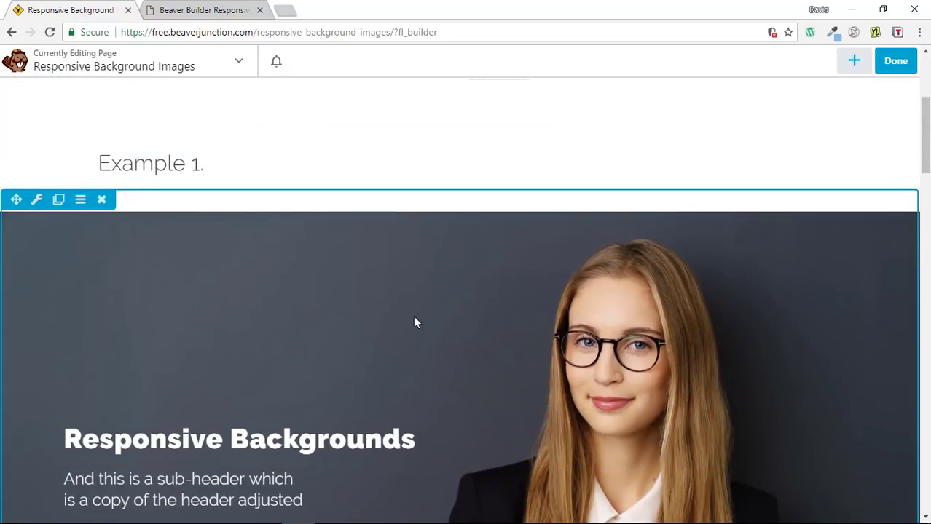
mouse_move(109, 207)
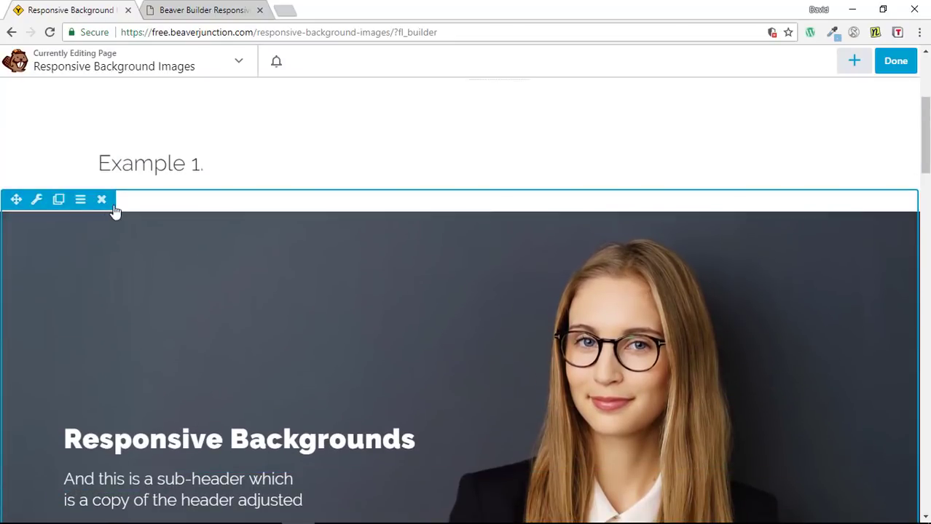
mouse_move(59, 199)
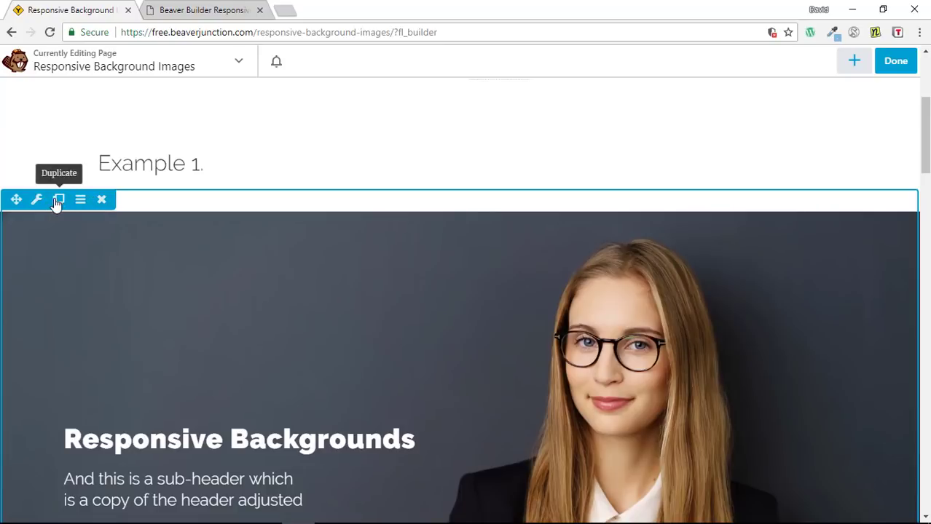
Review the Example 1 row's height options and leave Height at Default.
left_click(38, 199)
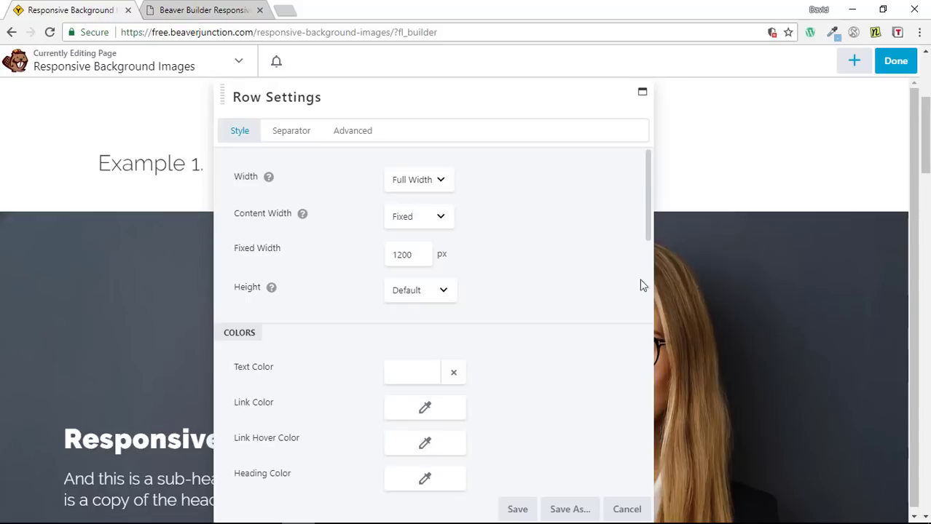
mouse_move(440, 222)
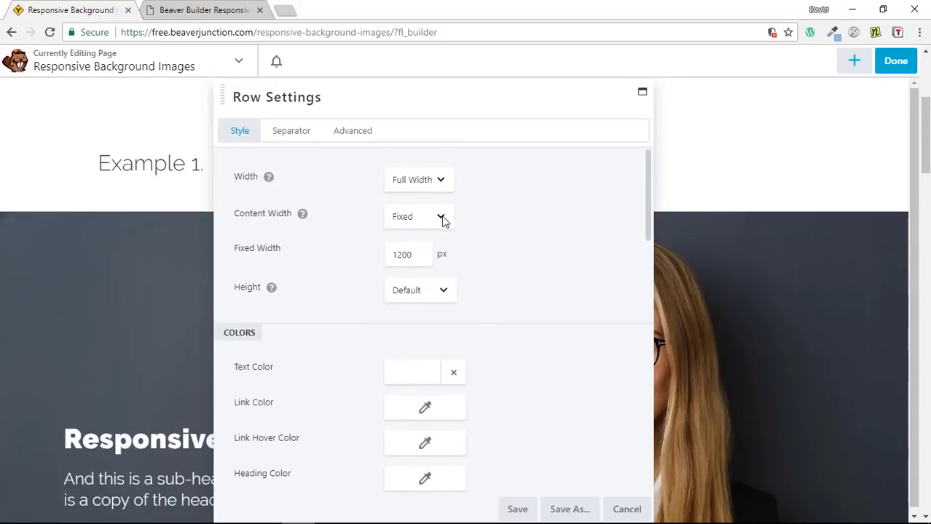
left_click(420, 290)
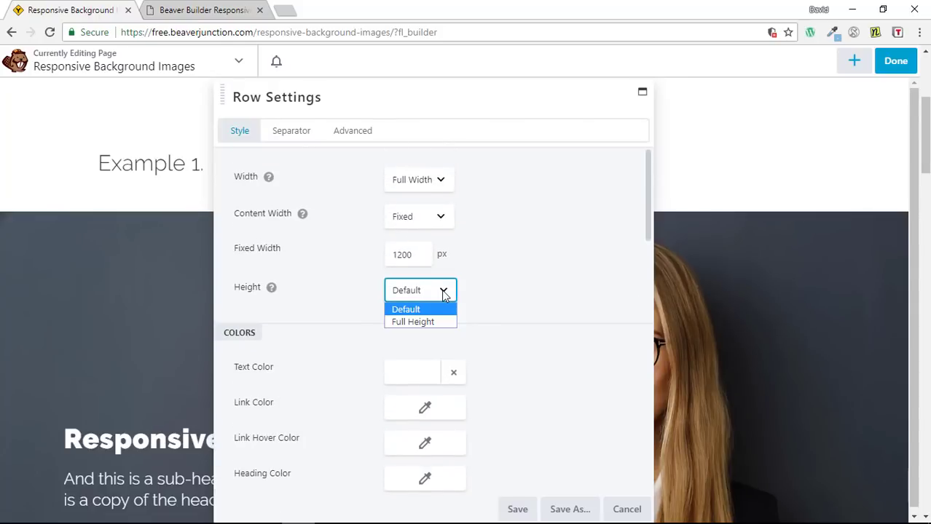
mouse_move(429, 323)
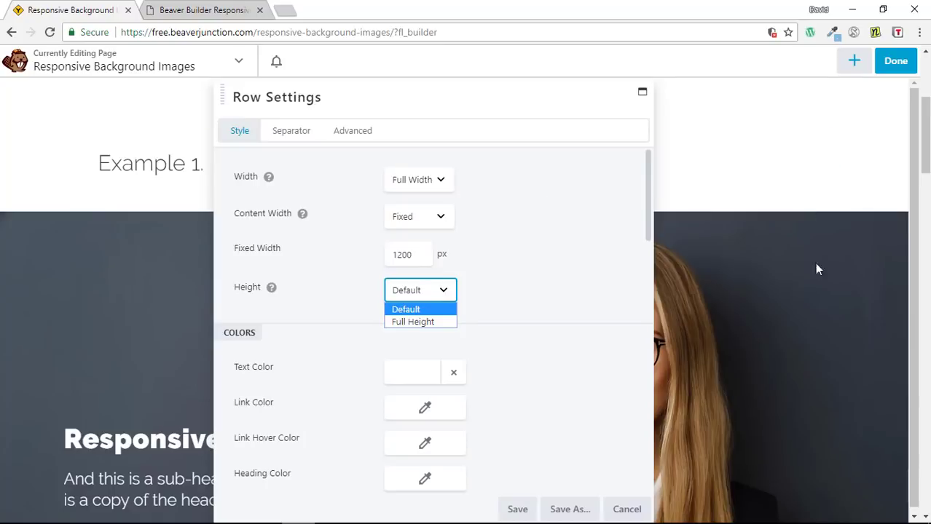
mouse_move(495, 305)
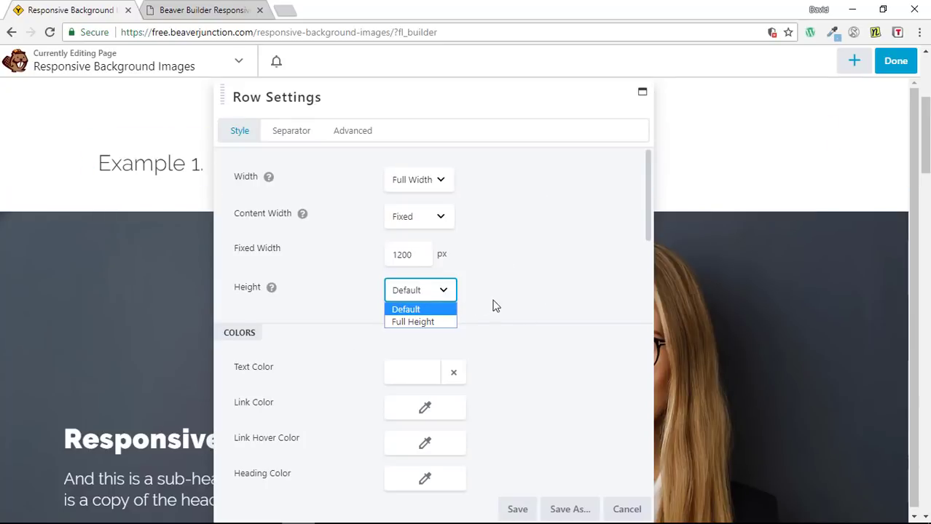
left_click(405, 309)
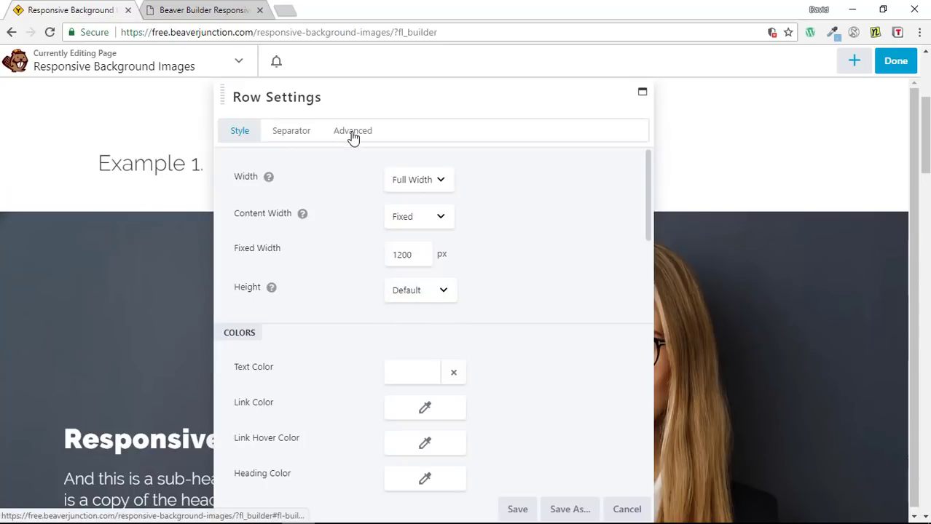
Check the row's Advanced padding of 280 px top/bottom and 20 px sides, then close unchanged.
left_click(352, 131)
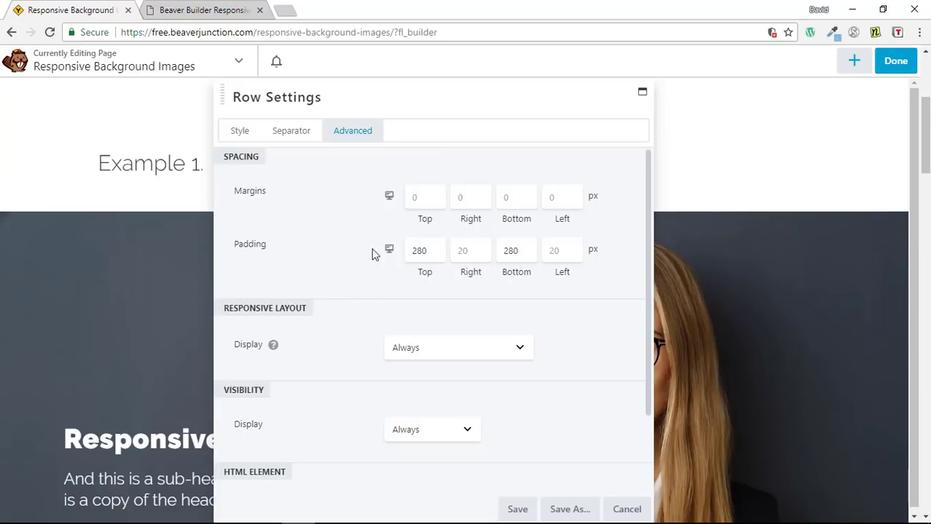
left_click(420, 250)
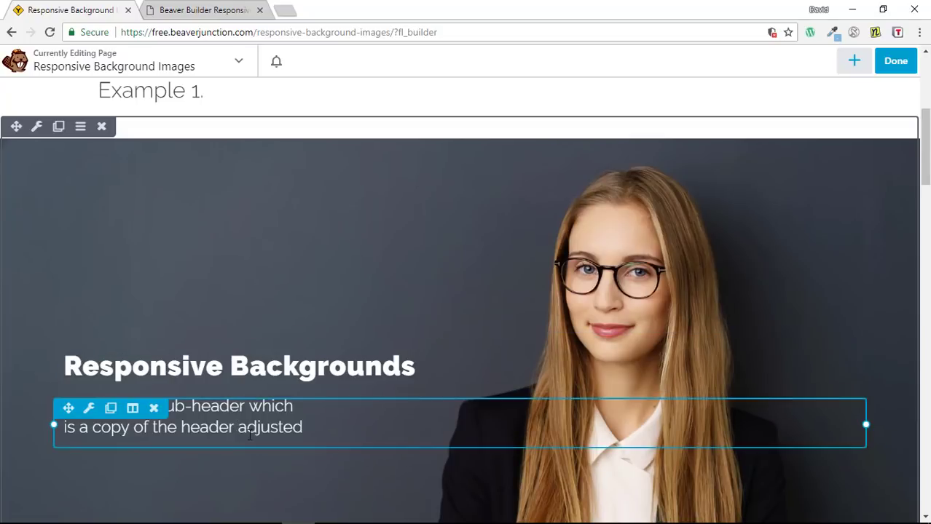
left_click(239, 366)
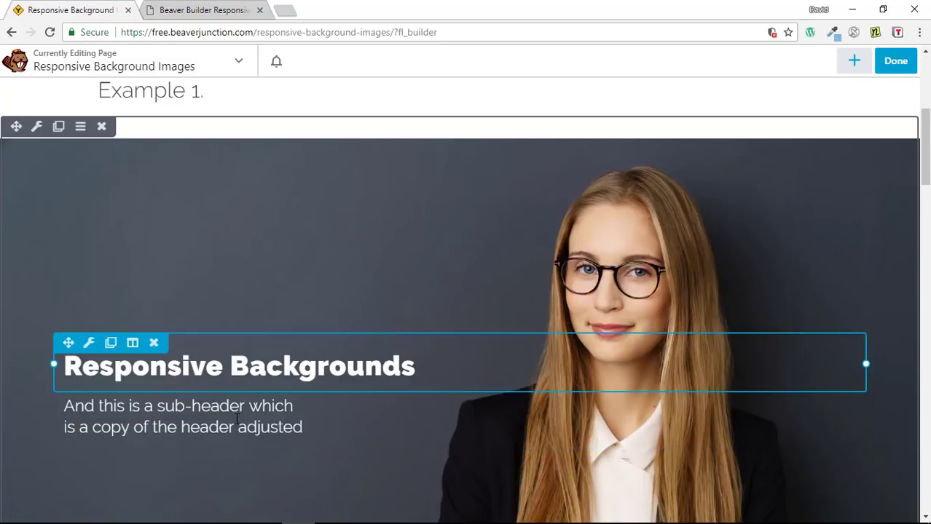
scroll("down", 3)
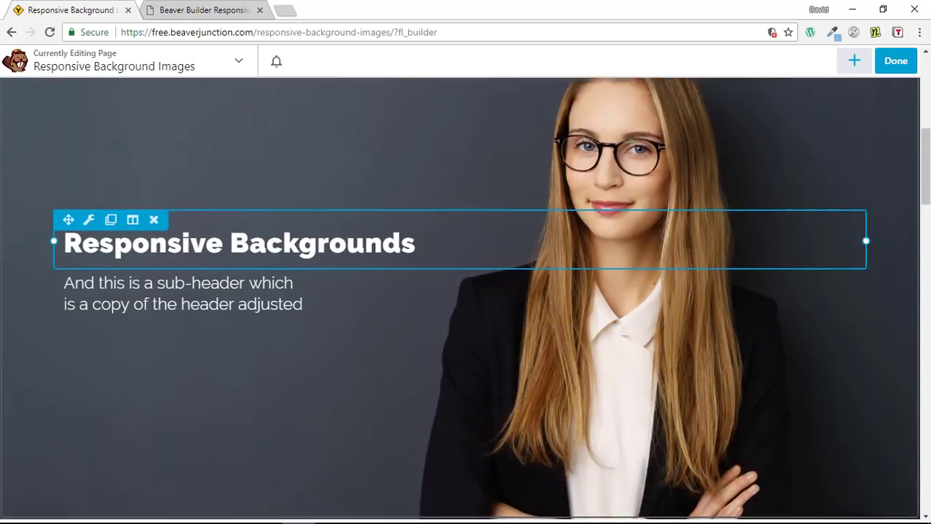
scroll("down", 3)
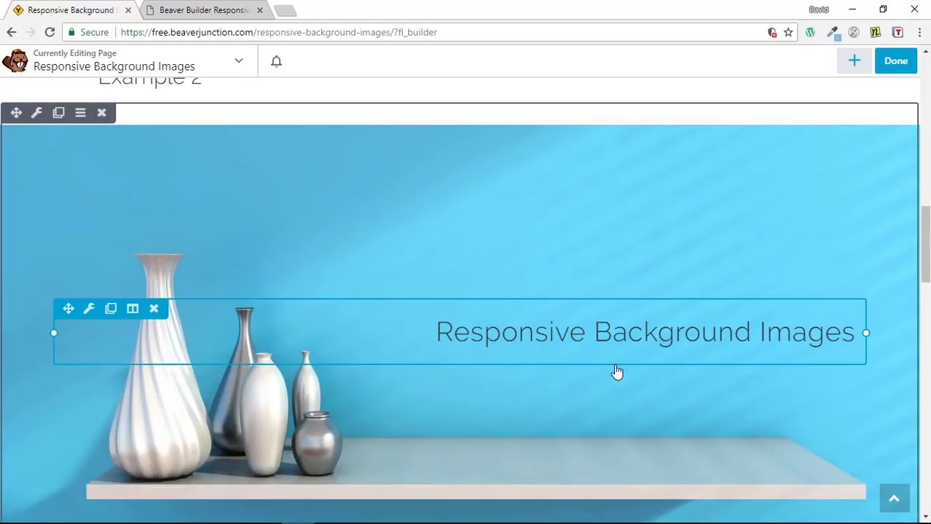
Inspect the Example 2 heading's Style settings: right alignment with centred mobile alignment.
left_click(90, 309)
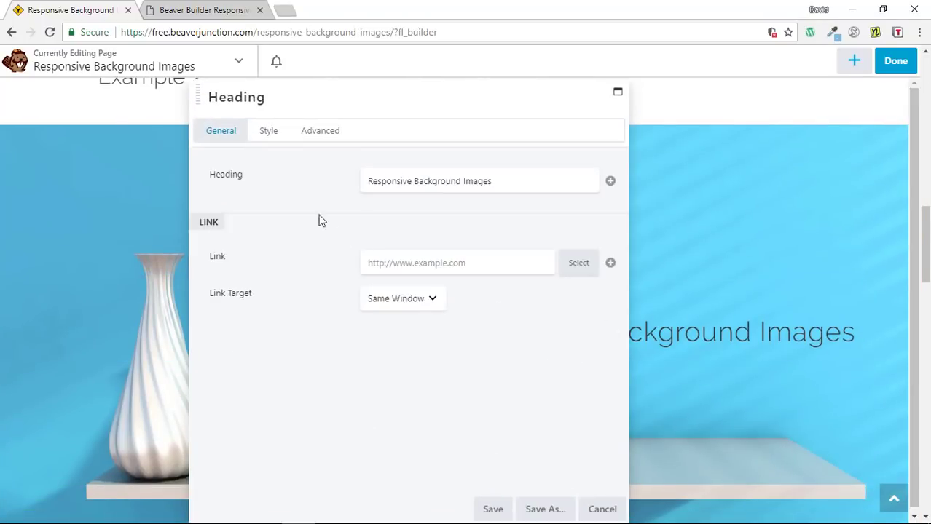
left_click(268, 131)
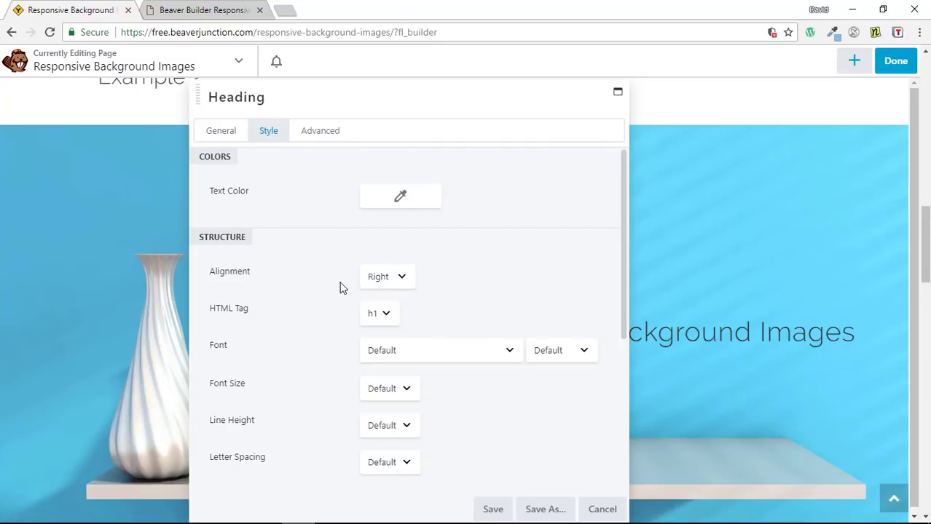
scroll("down", 3)
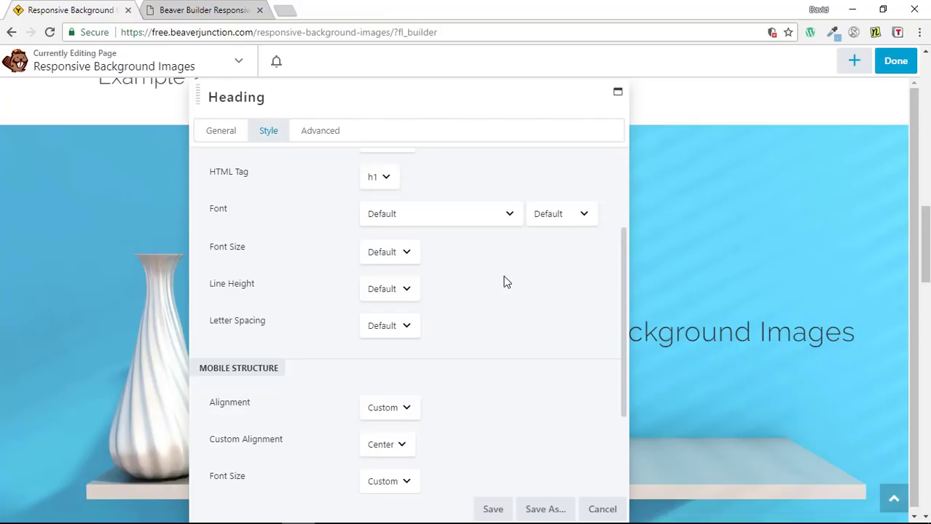
scroll("down", 3)
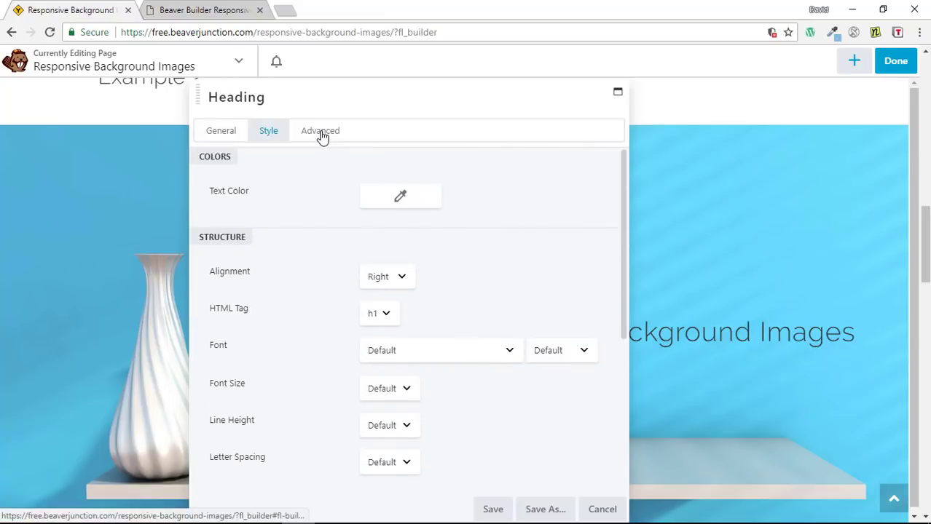
Review the heading's Advanced margins of -80 px top and 80 px bottom, display Always.
left_click(321, 131)
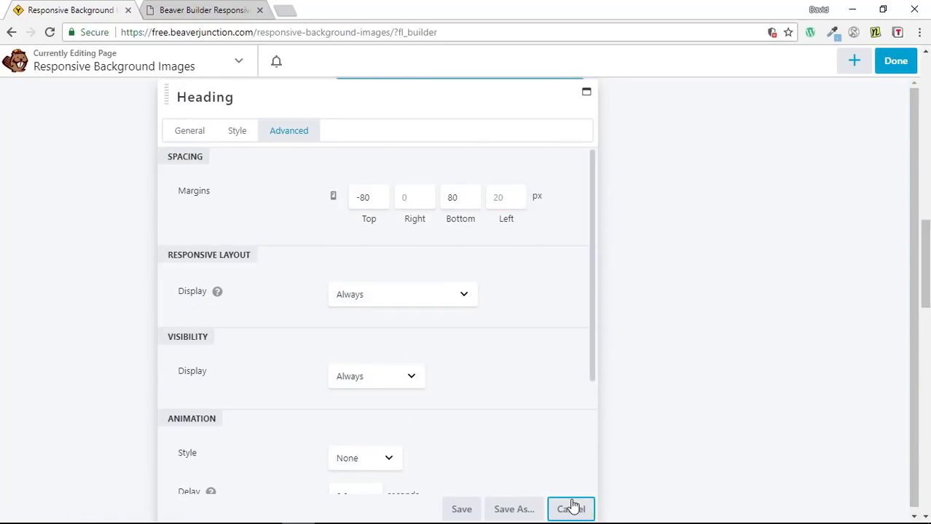
Cancel the heading settings and scroll past Example 3 down to Example 4.
left_click(571, 510)
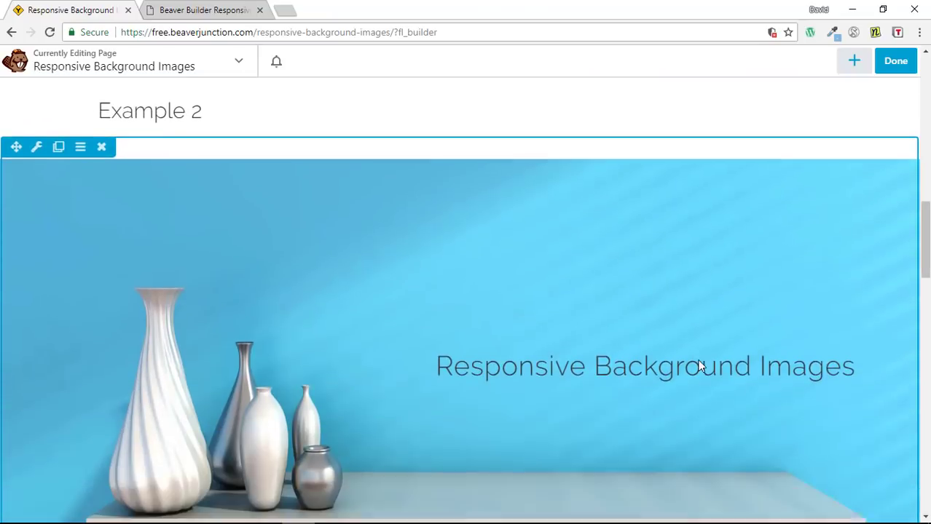
scroll("down", 3)
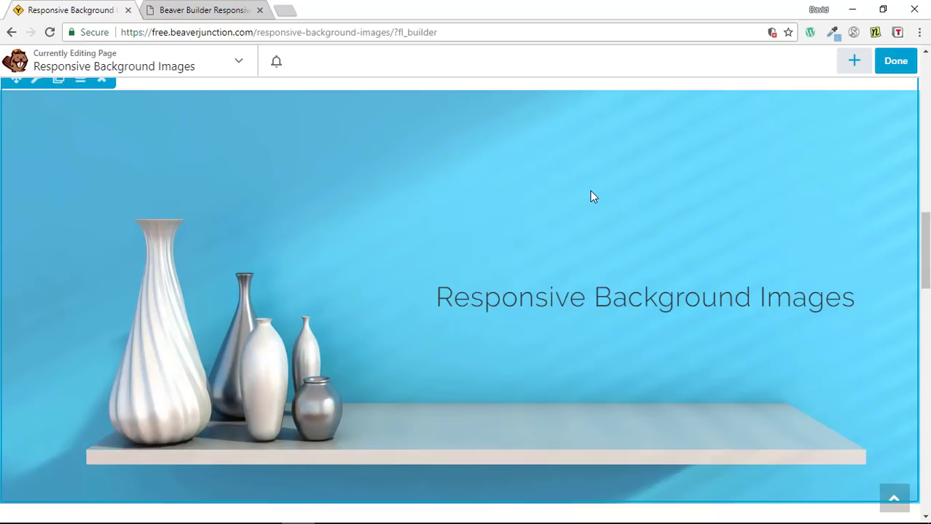
mouse_move(50, 137)
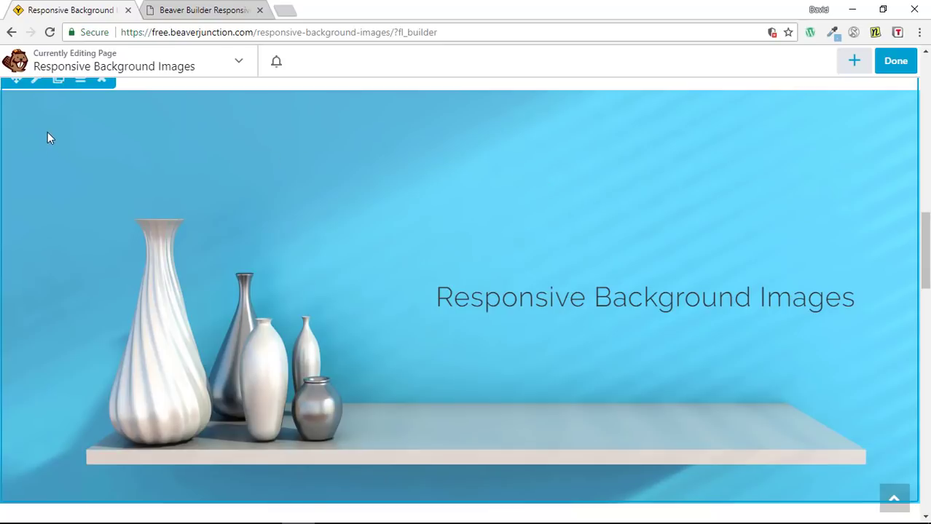
left_click(644, 297)
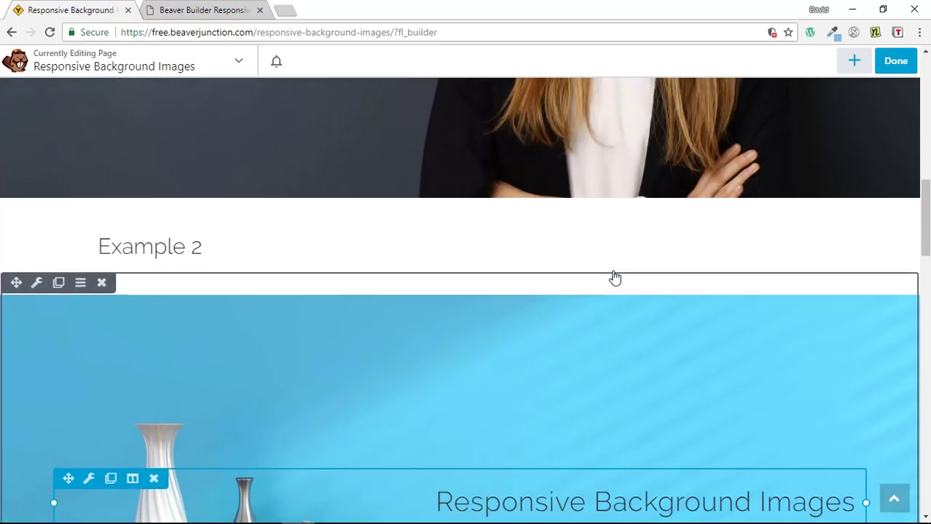
scroll("down", 3)
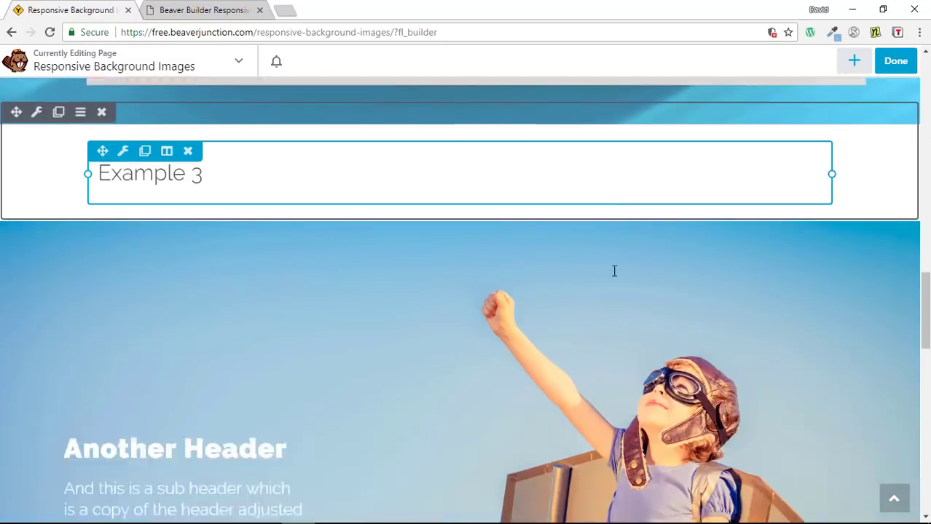
scroll("down", 3)
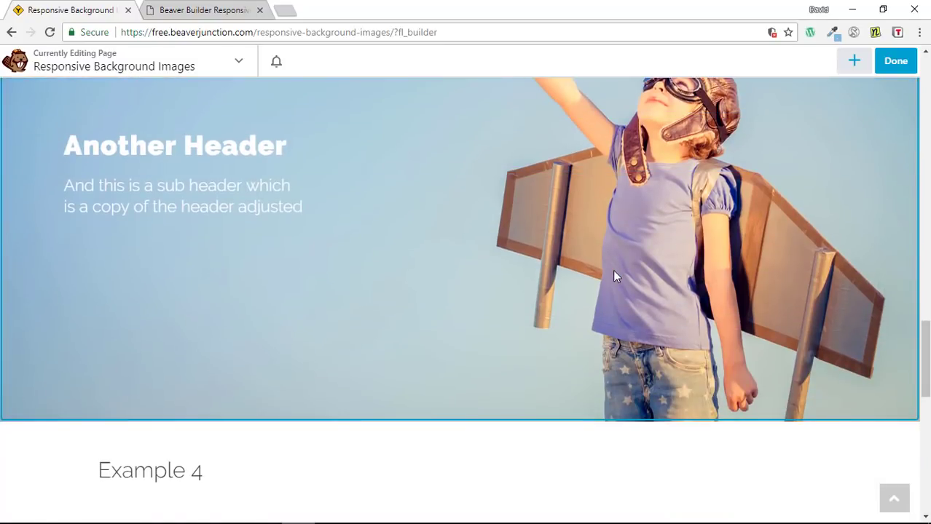
scroll("down", 3)
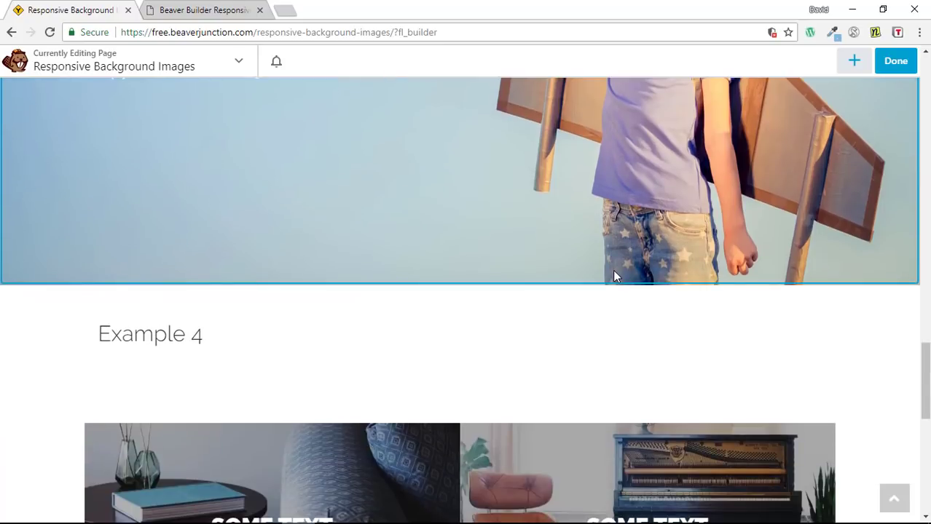